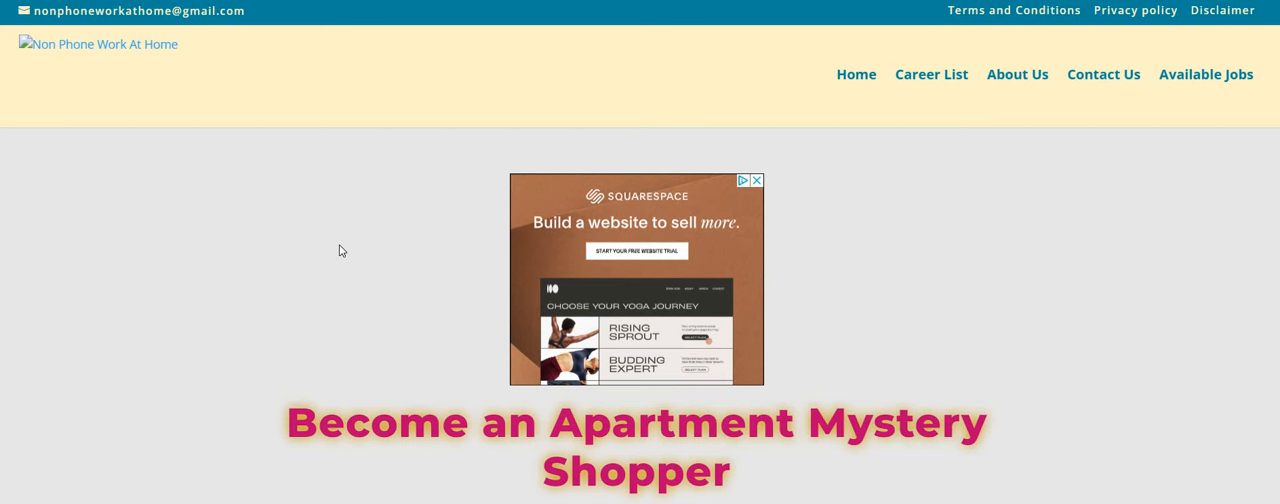
{"action": "mouse_move", "coordinate": [336, 242]}
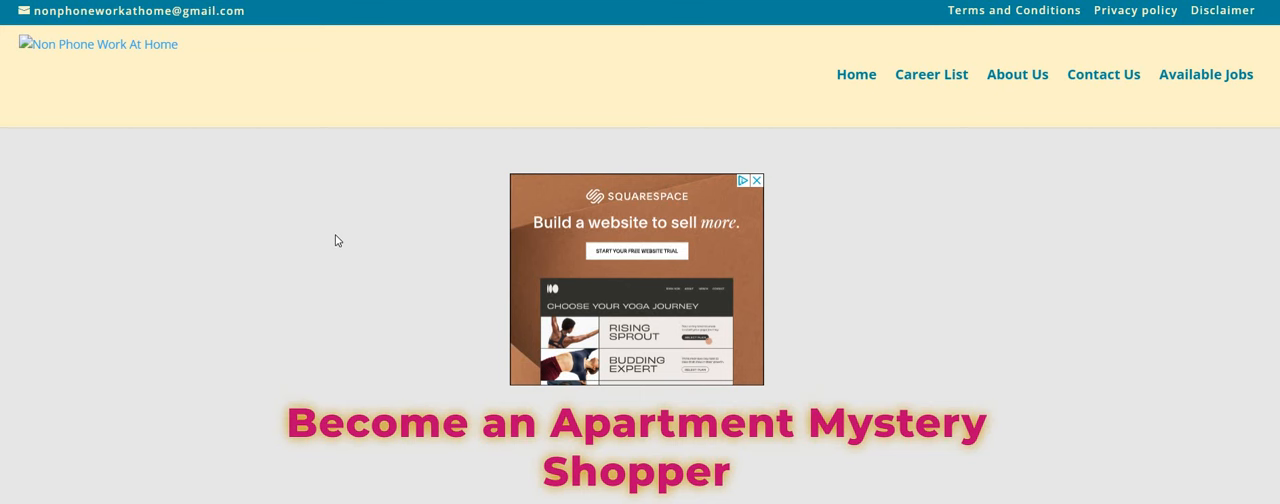
{"action": "mouse_move", "coordinate": [1144, 188]}
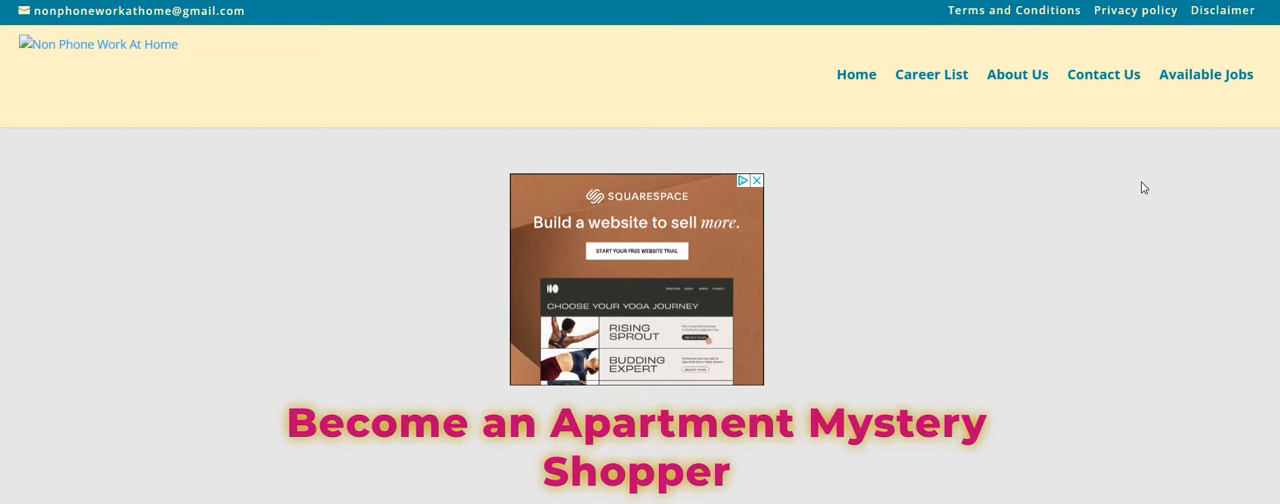
- Scroll past the video to the 'Apartment Mystery Shopping is:' description and its APPLY HERE link
{"action": "left_click", "coordinate": [756, 180]}
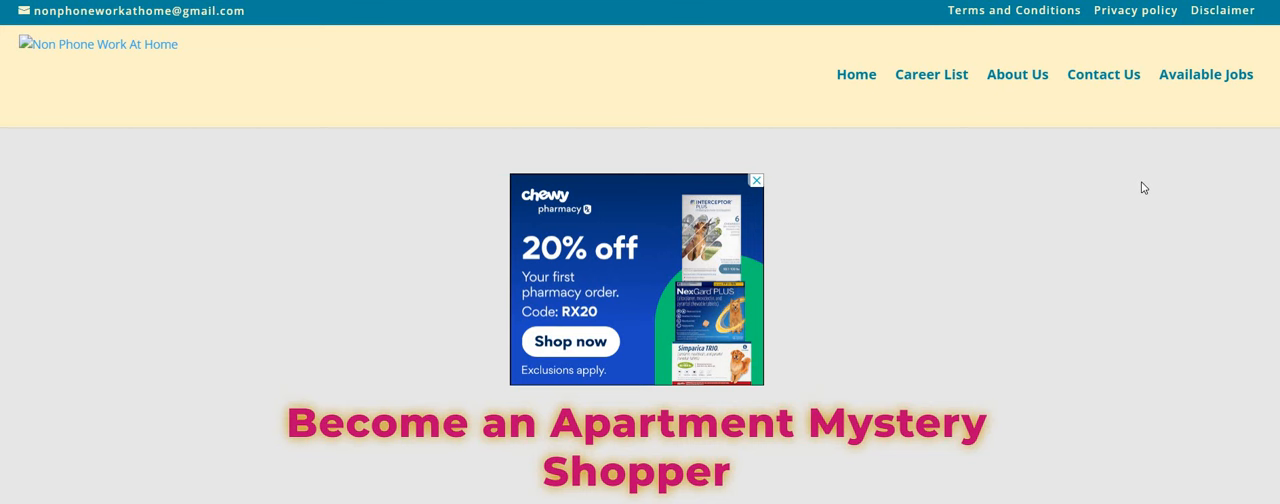
{"action": "mouse_move", "coordinate": [1150, 184]}
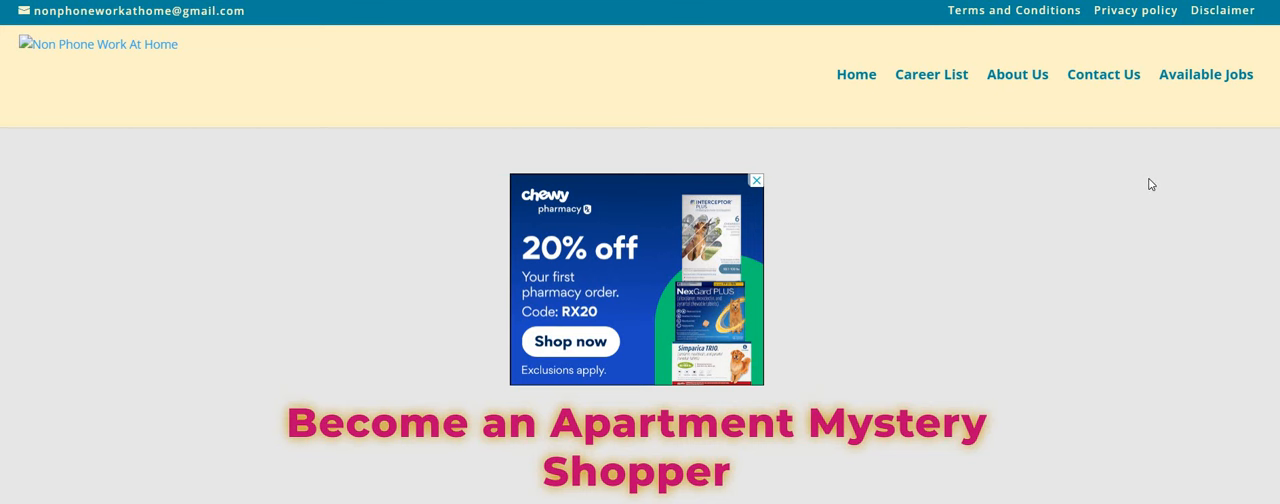
{"action": "mouse_move", "coordinate": [1170, 180]}
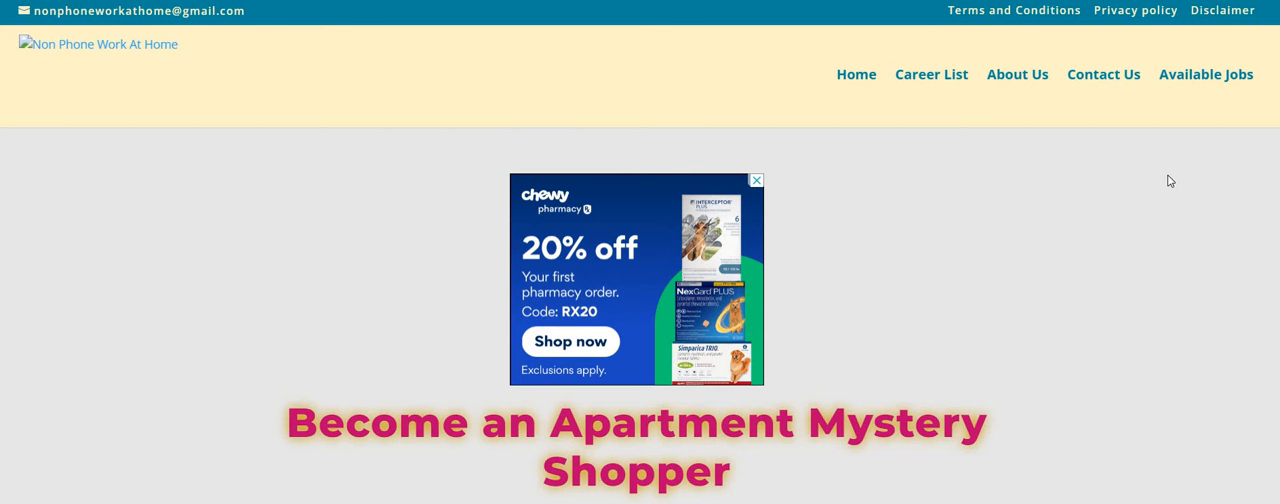
{"action": "mouse_move", "coordinate": [1180, 196]}
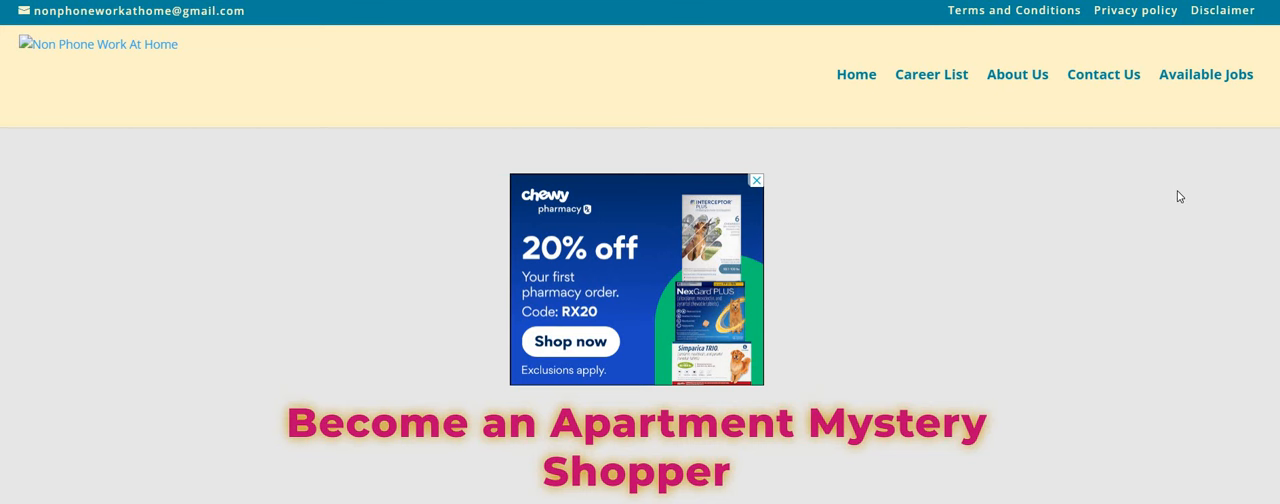
{"action": "left_click", "coordinate": [756, 180]}
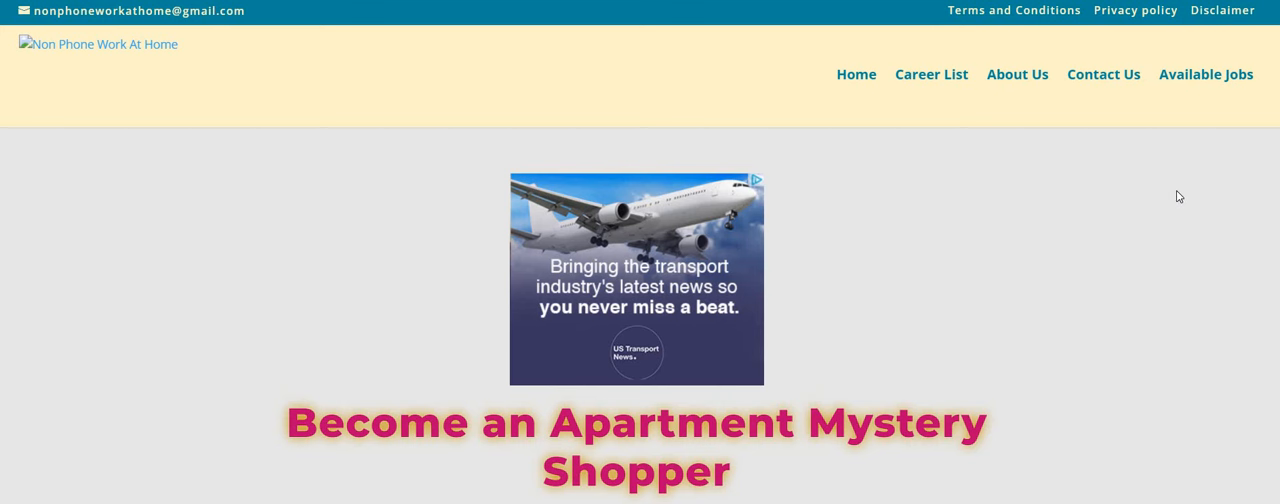
{"action": "mouse_move", "coordinate": [1196, 196]}
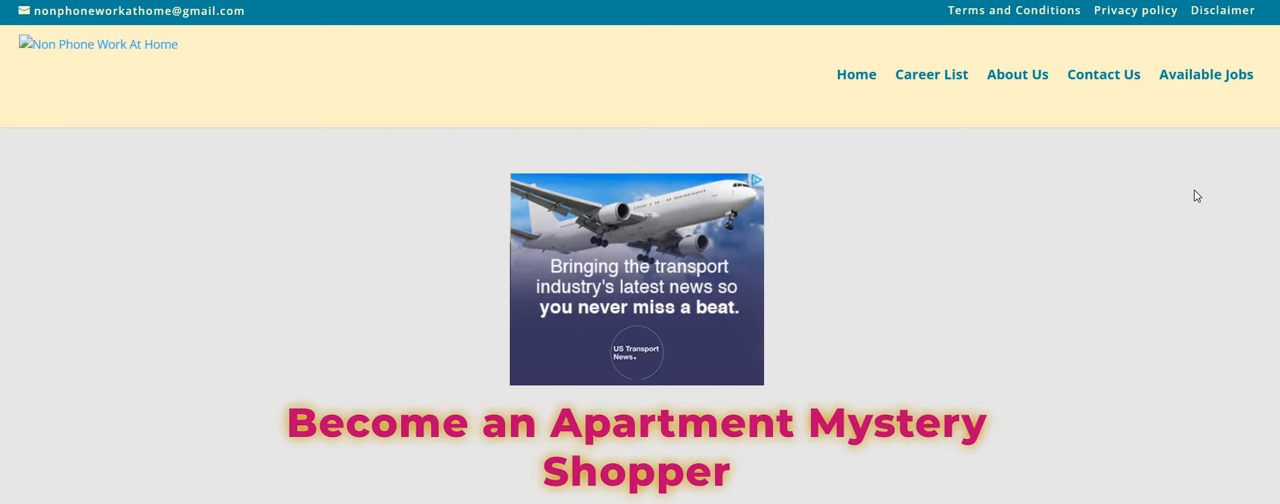
{"action": "scroll", "scroll_direction": "down", "scroll_amount": 3}
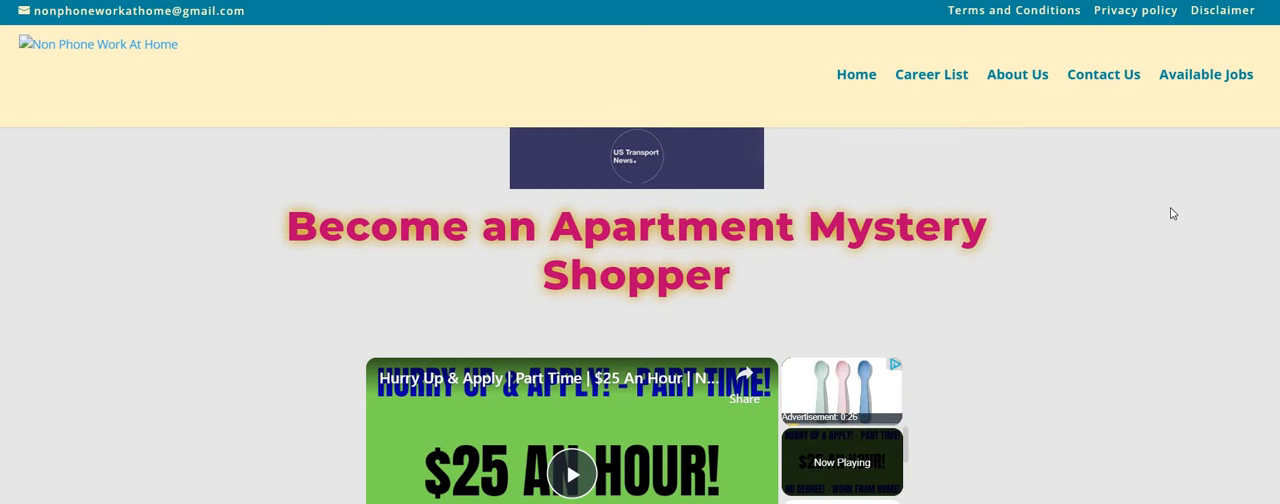
{"action": "scroll", "scroll_direction": "down", "scroll_amount": 3}
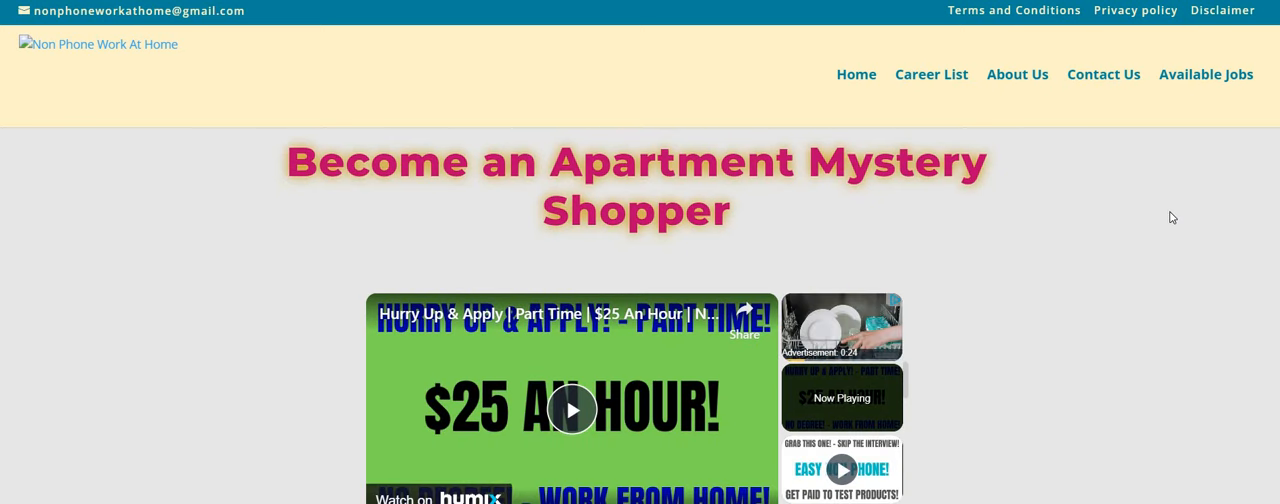
{"action": "scroll", "scroll_direction": "down", "scroll_amount": 3}
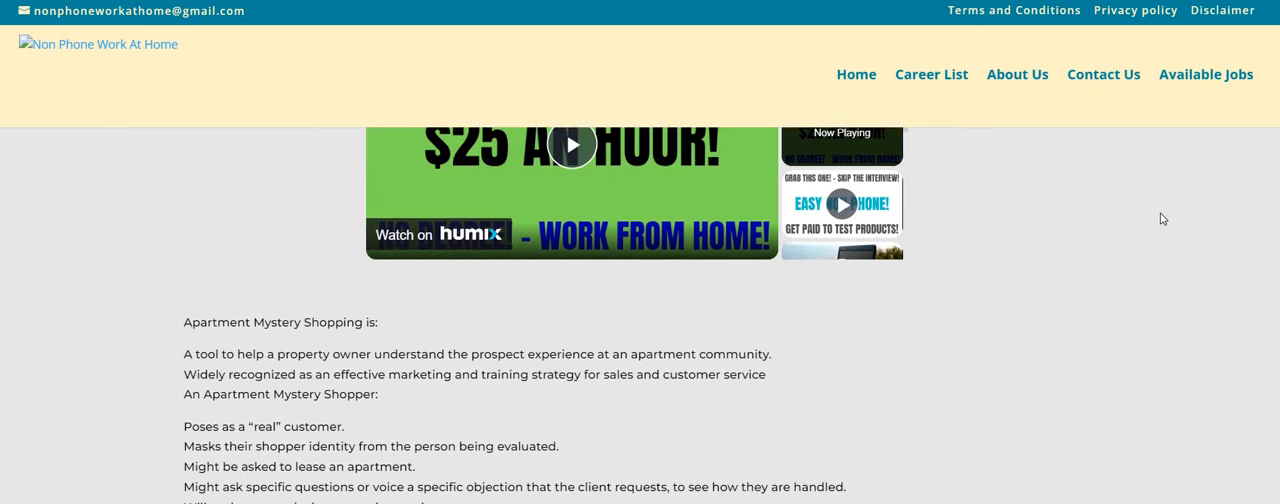
{"action": "scroll", "scroll_direction": "down", "scroll_amount": 3}
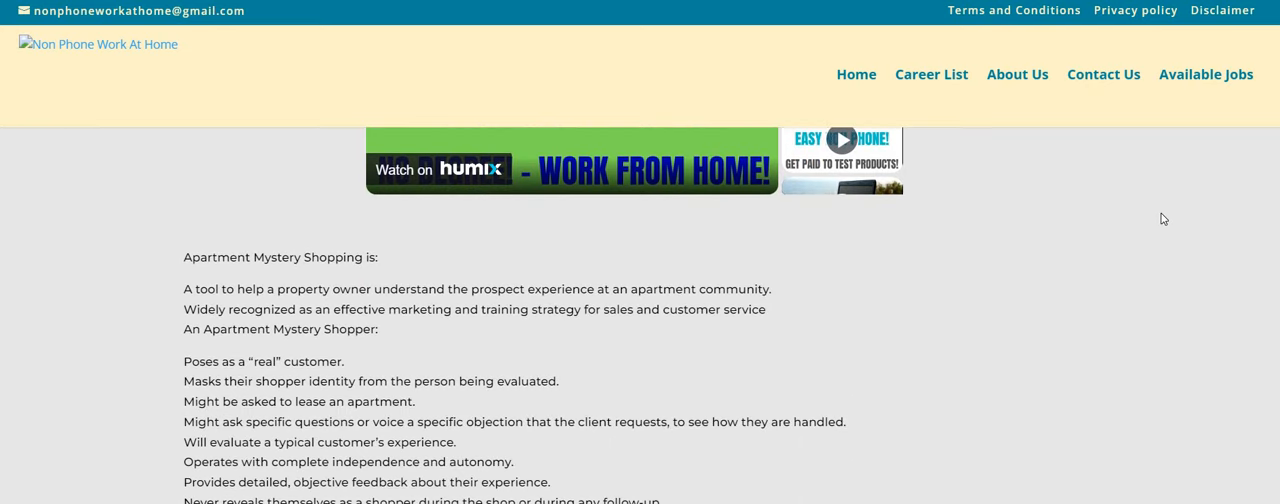
{"action": "mouse_move", "coordinate": [628, 360]}
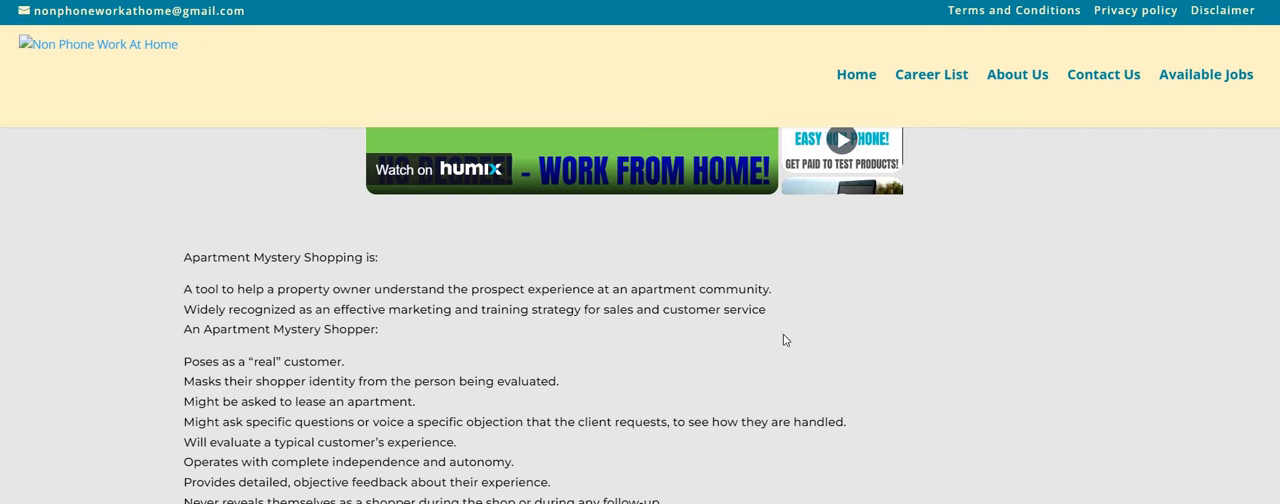
{"action": "mouse_move", "coordinate": [844, 322]}
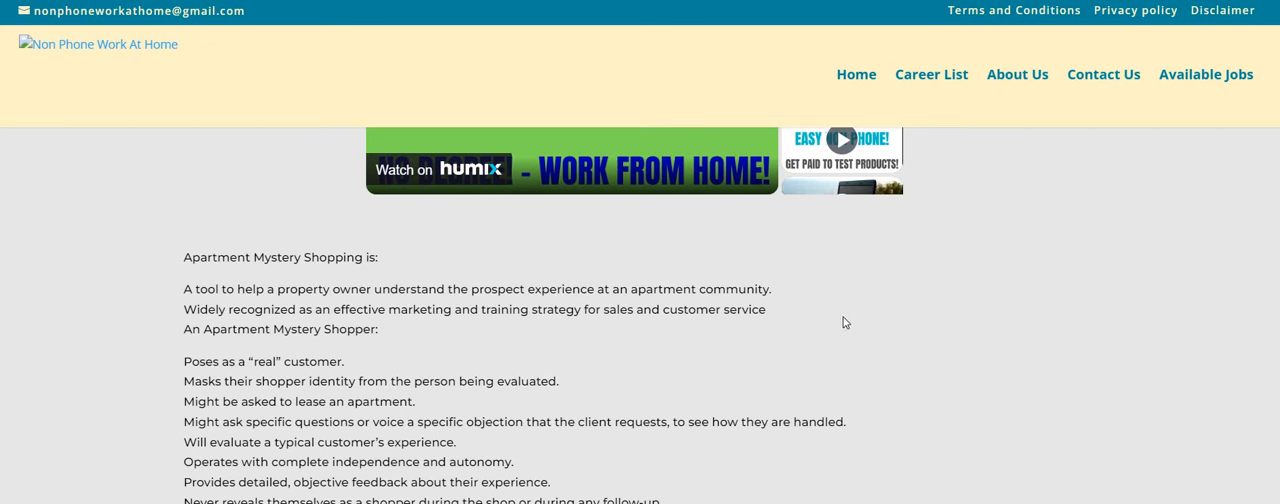
{"action": "mouse_move", "coordinate": [864, 308]}
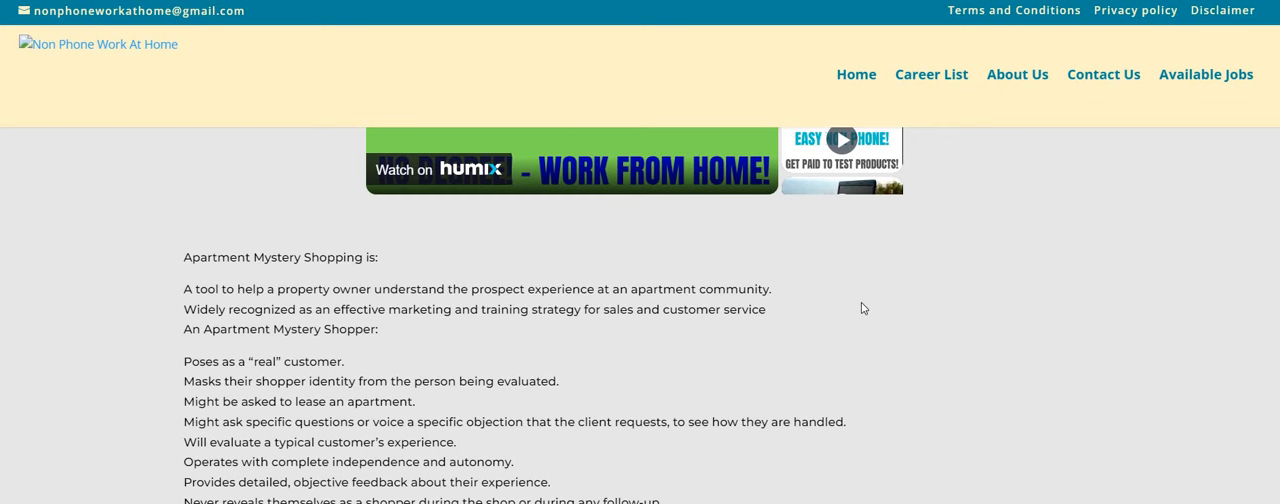
{"action": "scroll", "scroll_direction": "down", "scroll_amount": 3}
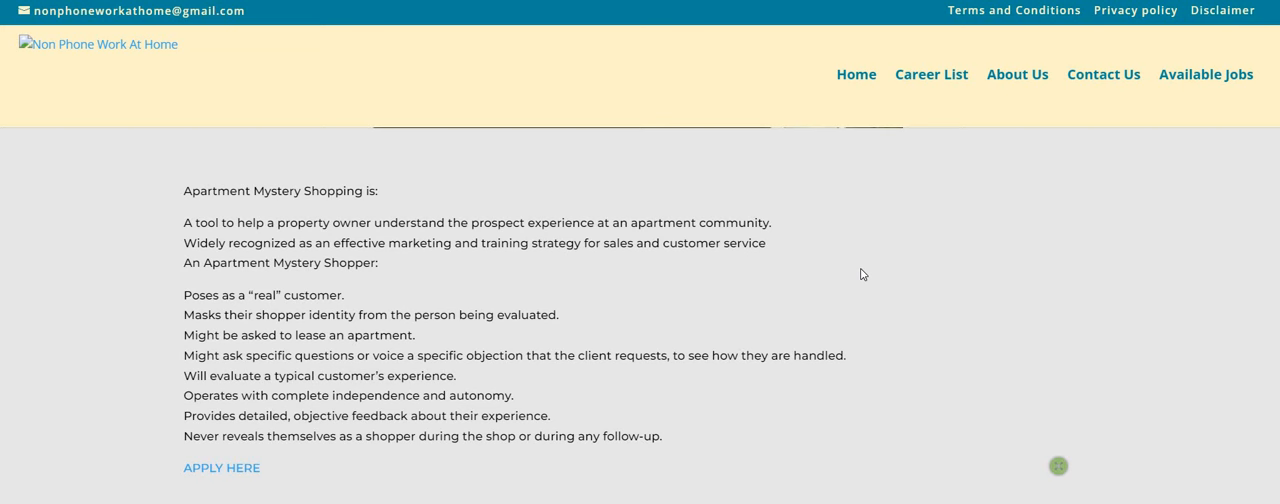
{"action": "mouse_move", "coordinate": [880, 282]}
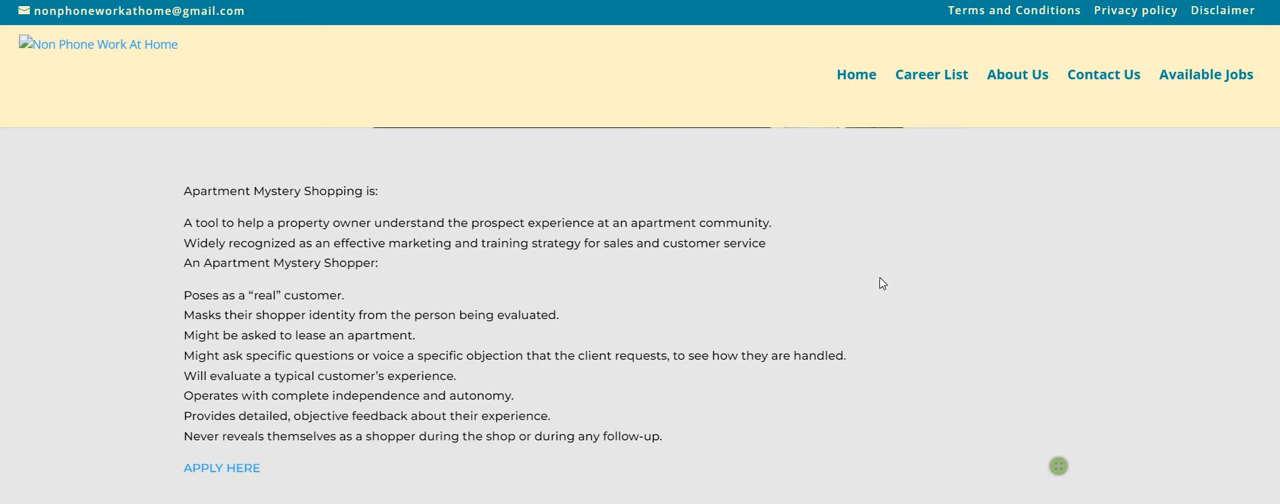
{"action": "mouse_move", "coordinate": [872, 286]}
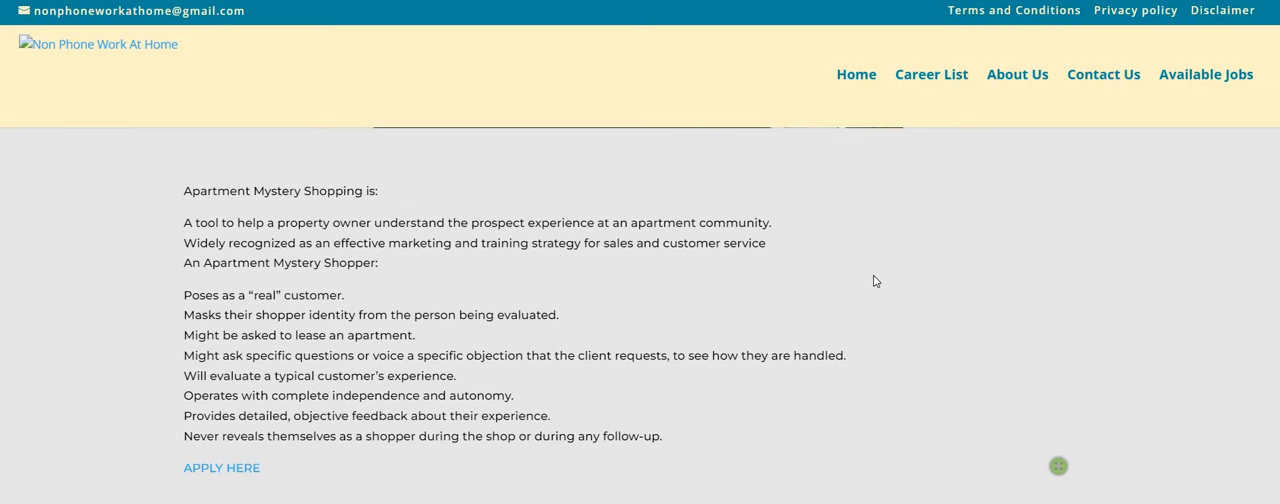
{"action": "mouse_move", "coordinate": [882, 276]}
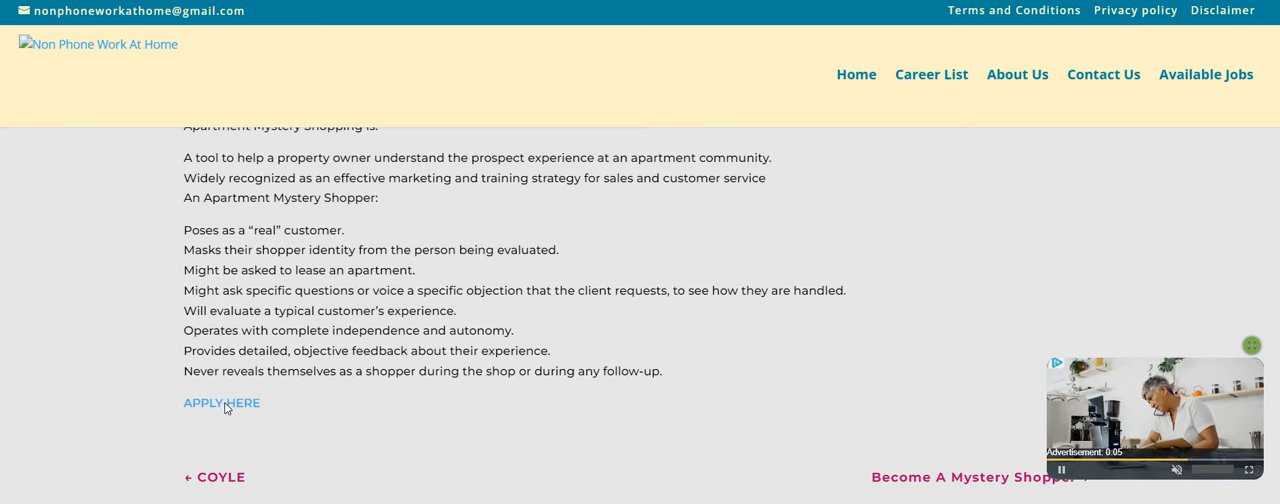
- Follow the APPLY HERE link to the Ellis site and reach its Get Paid To Shop page
{"action": "left_click", "coordinate": [220, 402]}
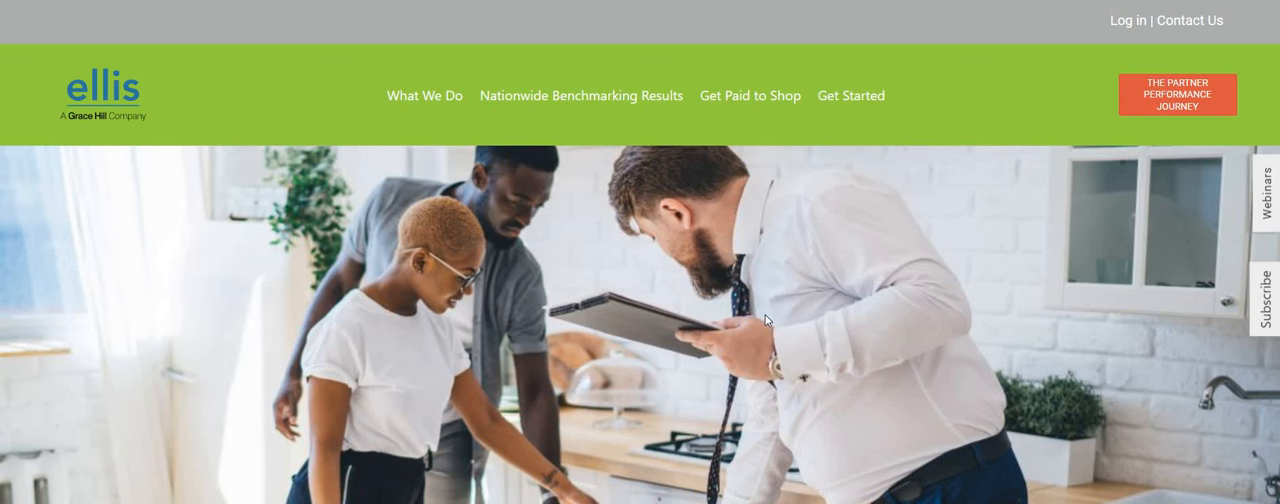
{"action": "mouse_move", "coordinate": [764, 312]}
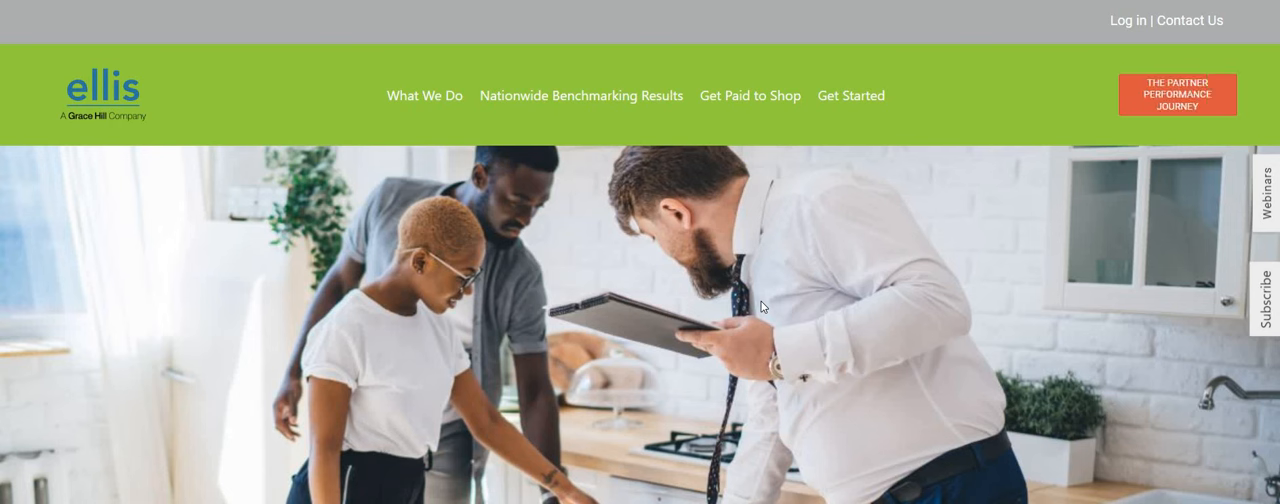
{"action": "mouse_move", "coordinate": [464, 224]}
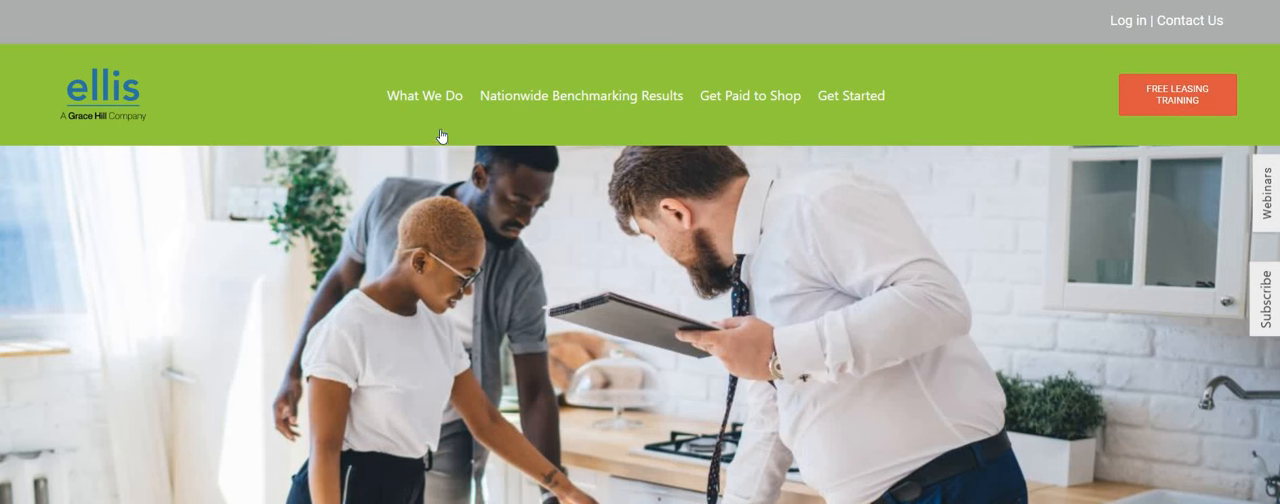
{"action": "mouse_move", "coordinate": [580, 96]}
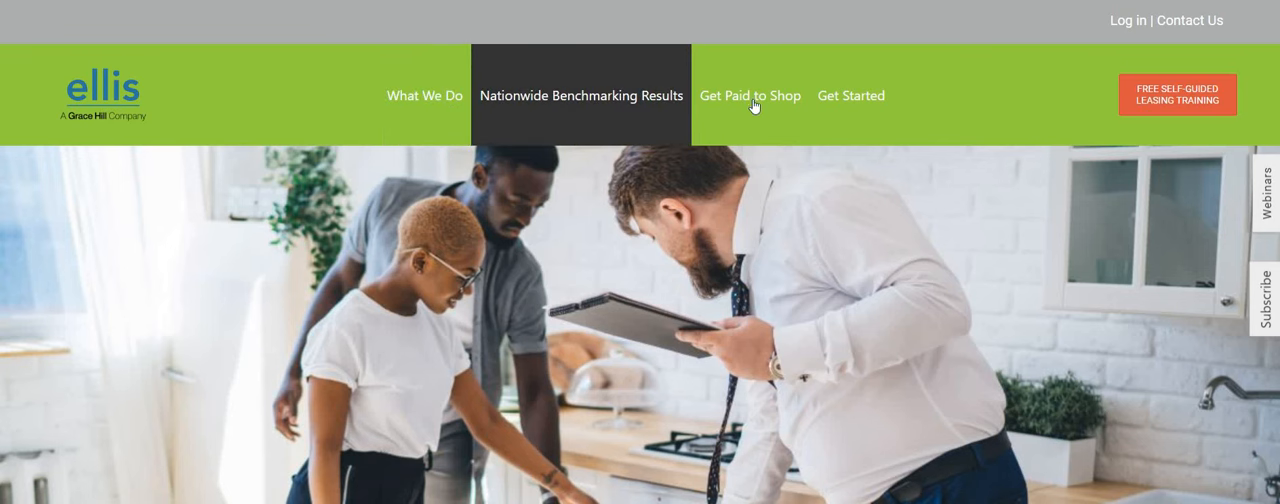
{"action": "mouse_move", "coordinate": [852, 96]}
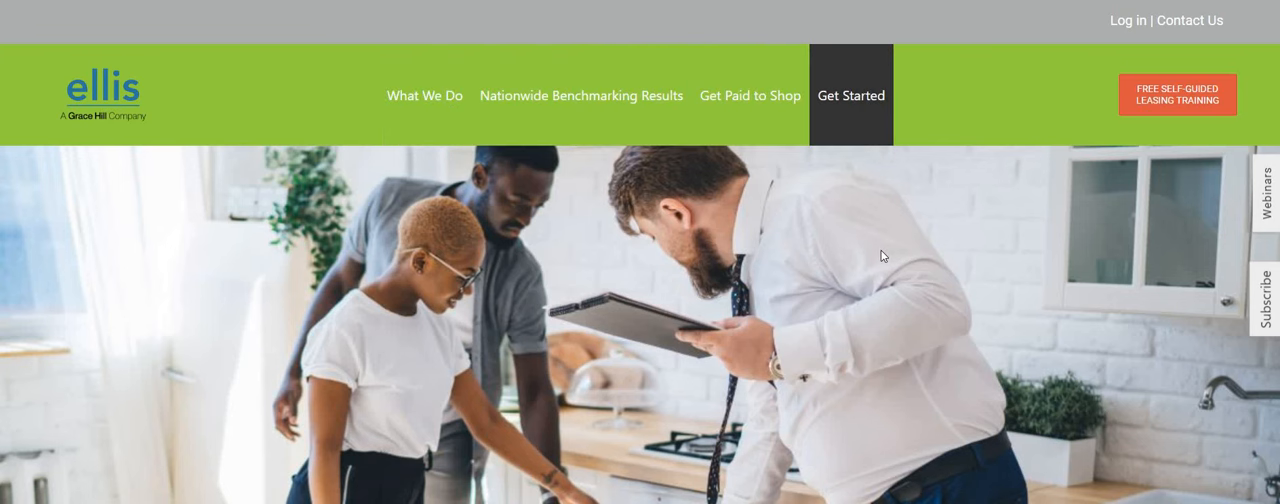
{"action": "left_click", "coordinate": [852, 96]}
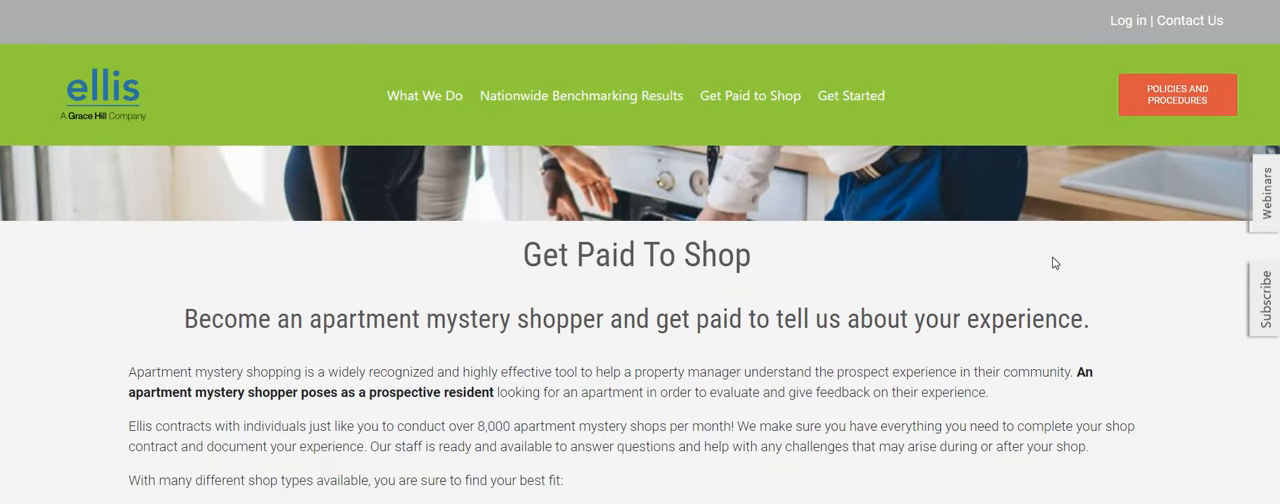
{"action": "mouse_move", "coordinate": [1086, 264]}
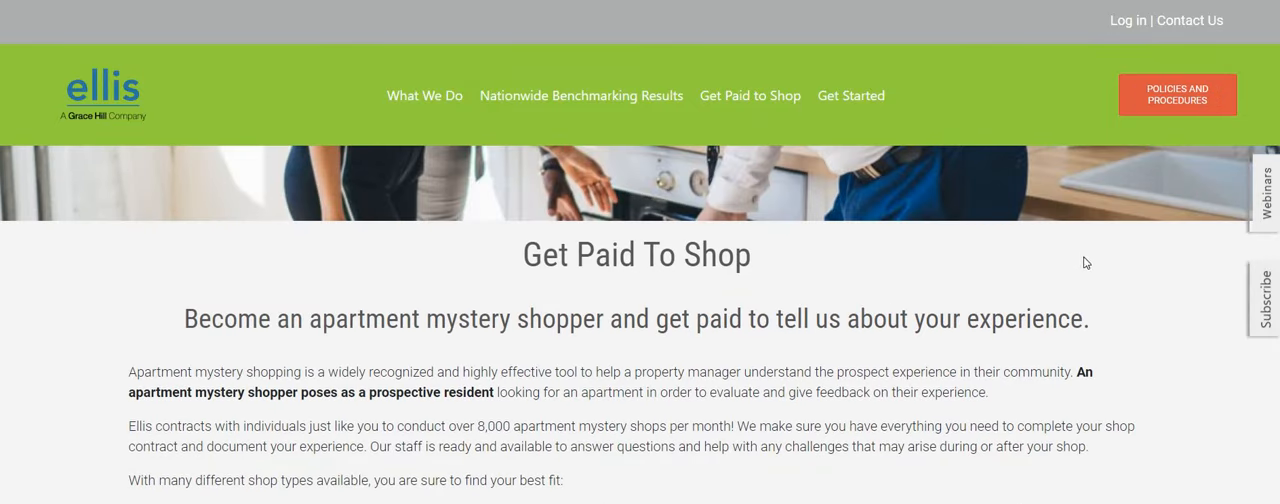
- Scroll past the Phone, Onsite and Virtual shop icons to the five-step get-paid process
{"action": "scroll", "scroll_direction": "down", "scroll_amount": 3}
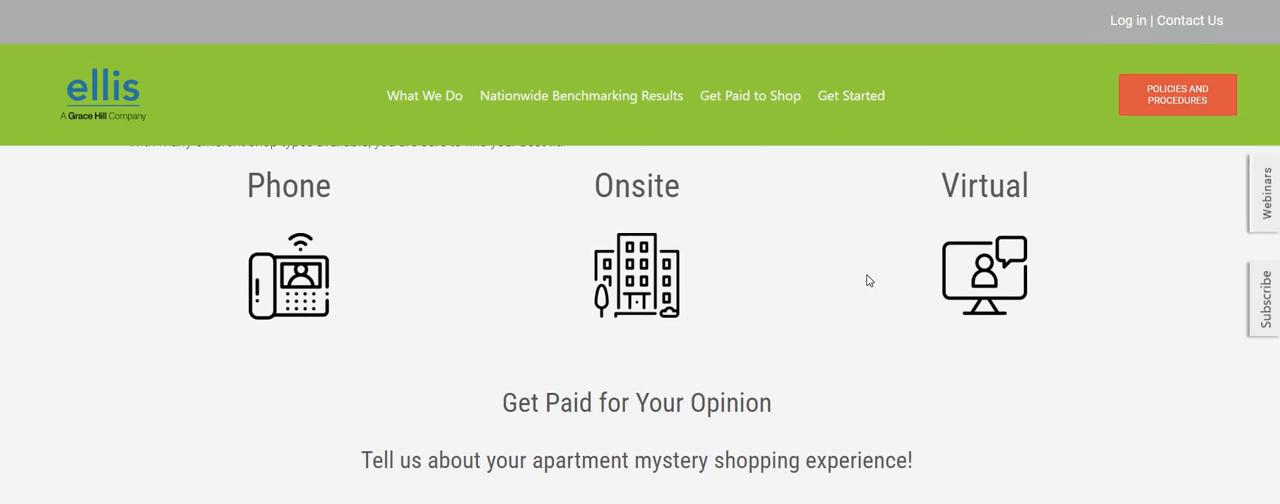
{"action": "scroll", "scroll_direction": "down", "scroll_amount": 3}
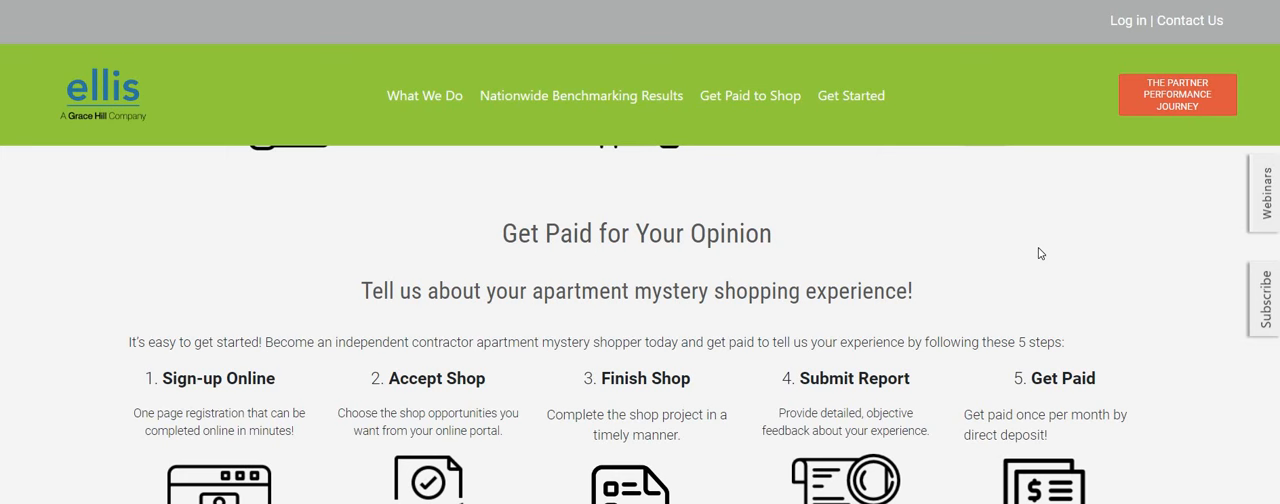
{"action": "mouse_move", "coordinate": [1012, 256]}
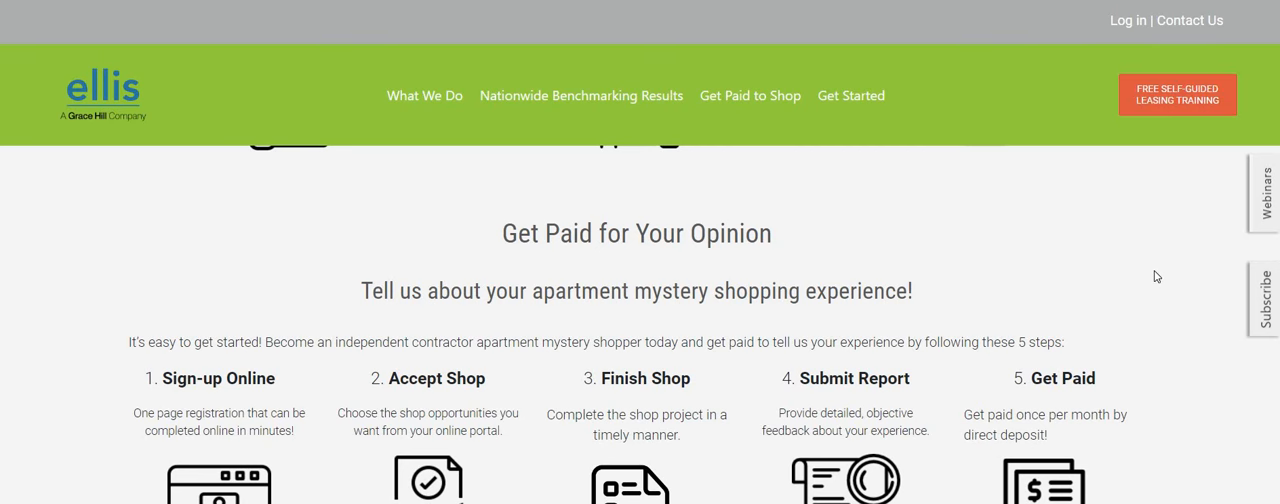
- Scroll past the Sign Up Now button into the Ask Us Anything FAQ on signing up and shop limits
{"action": "scroll", "scroll_direction": "down", "scroll_amount": 3}
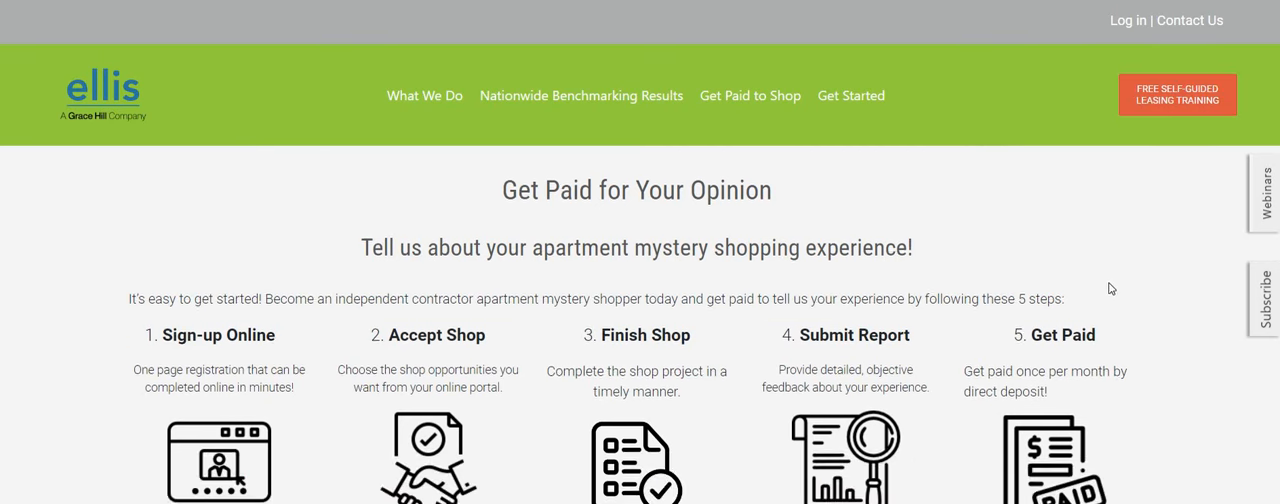
{"action": "scroll", "scroll_direction": "down", "scroll_amount": 3}
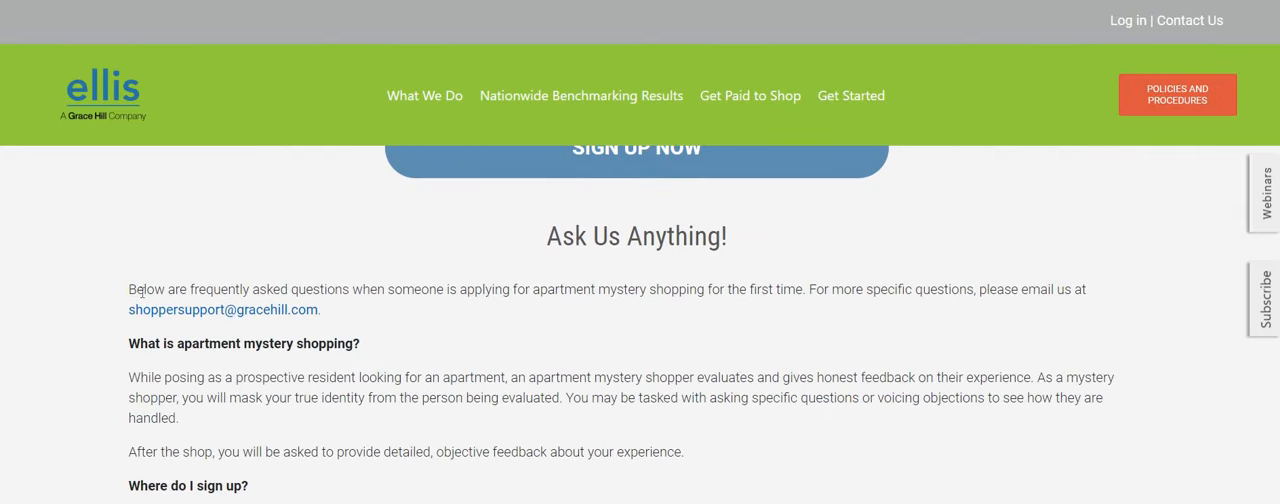
{"action": "mouse_move", "coordinate": [638, 326]}
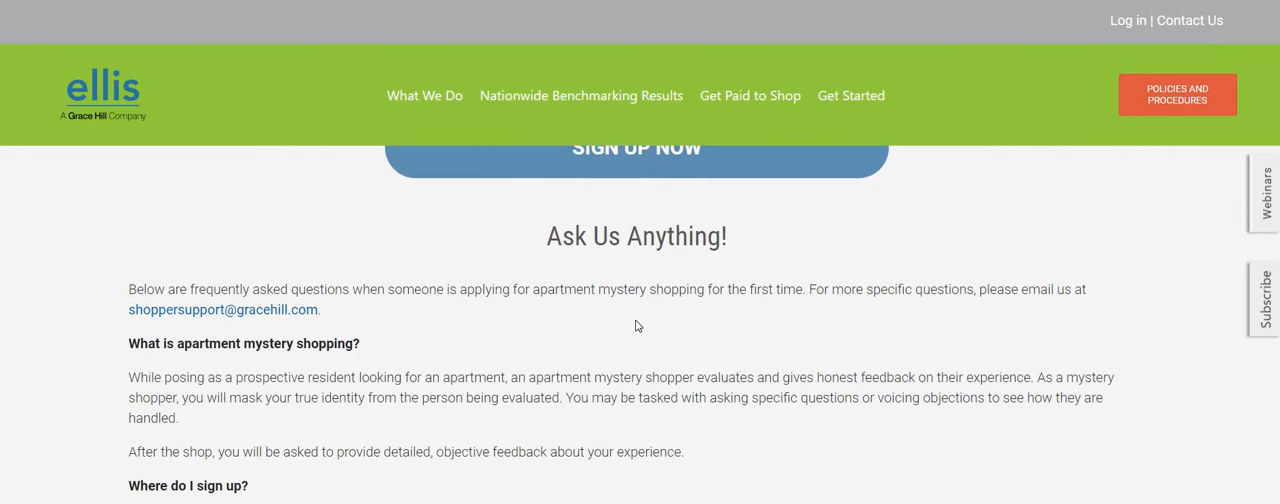
{"action": "mouse_move", "coordinate": [760, 348]}
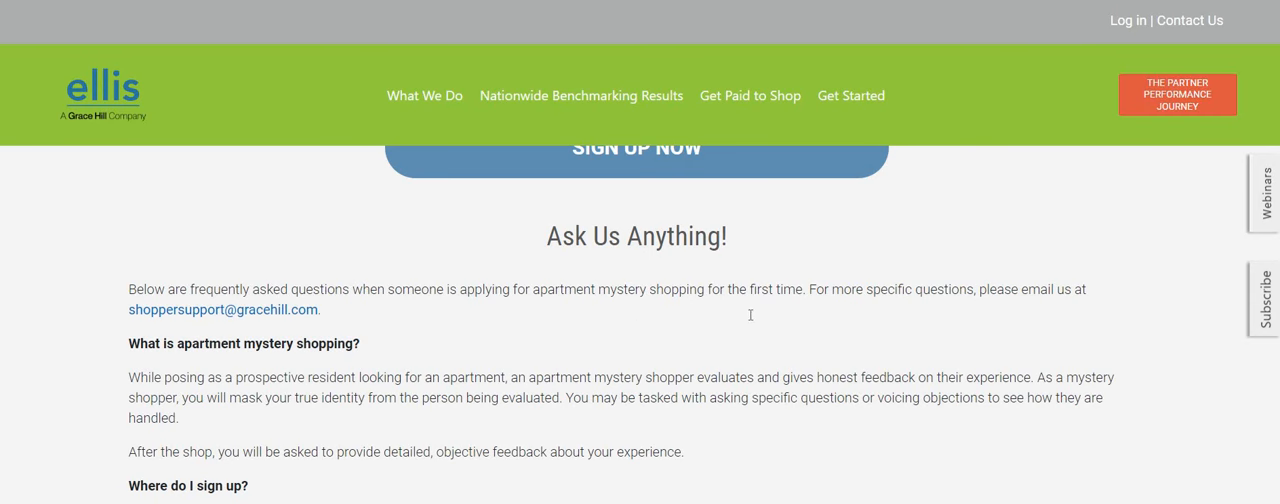
{"action": "scroll", "scroll_direction": "down", "scroll_amount": 3}
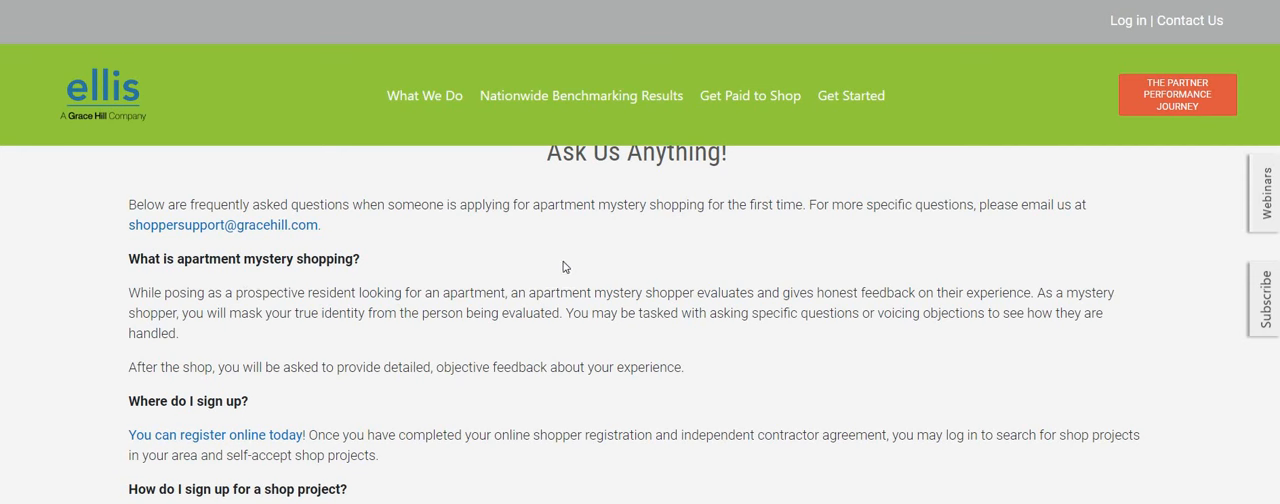
{"action": "mouse_move", "coordinate": [708, 252]}
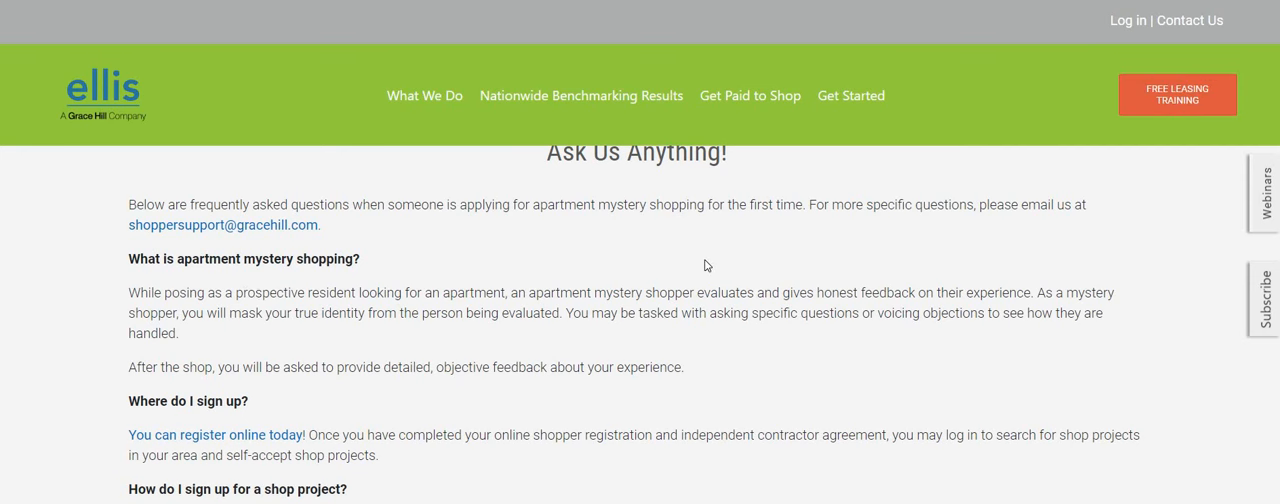
{"action": "mouse_move", "coordinate": [862, 298]}
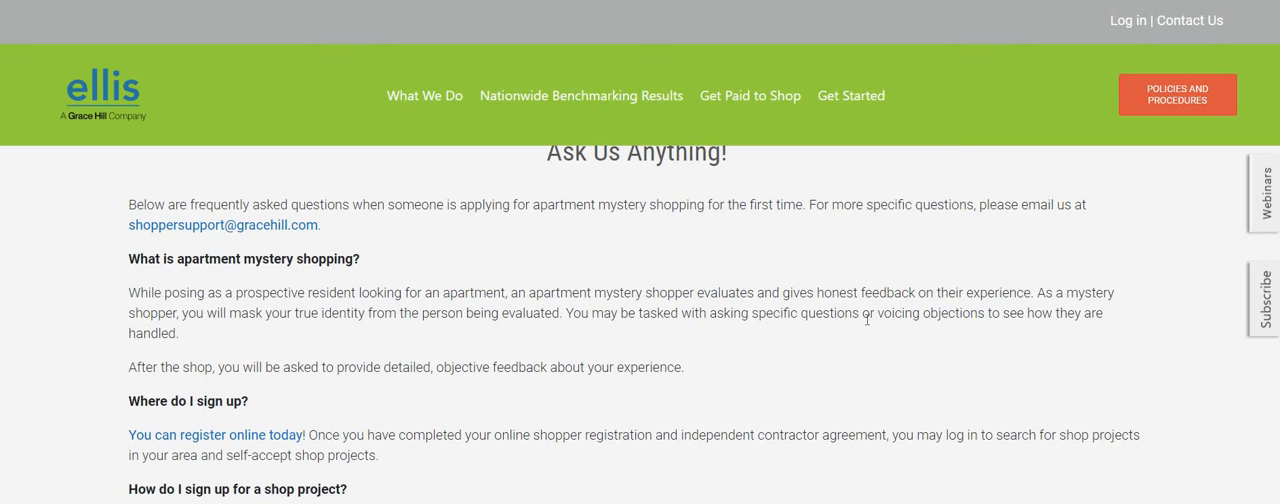
{"action": "mouse_move", "coordinate": [868, 312]}
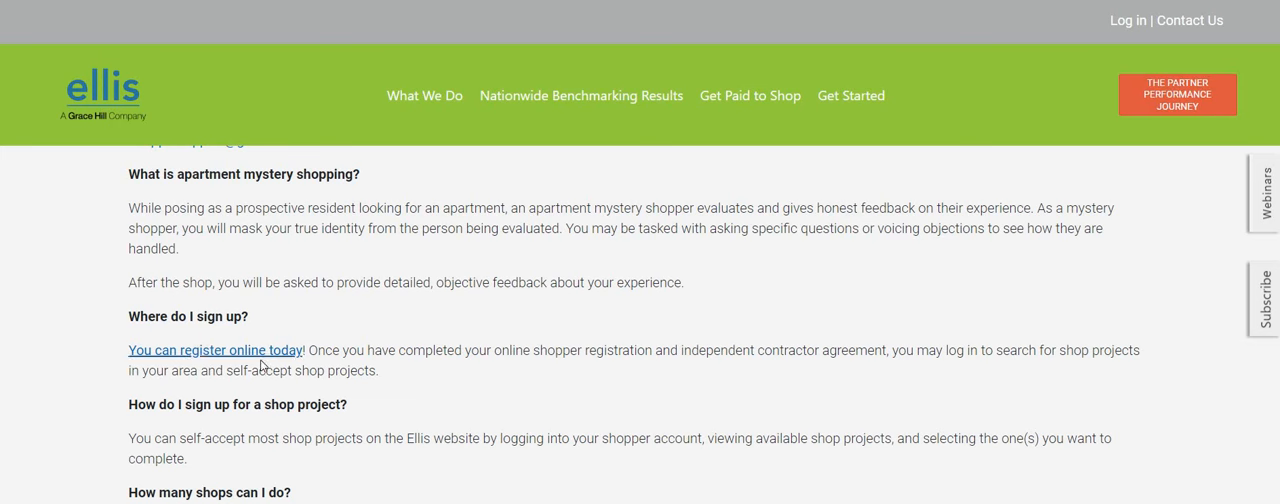
{"action": "mouse_move", "coordinate": [884, 292]}
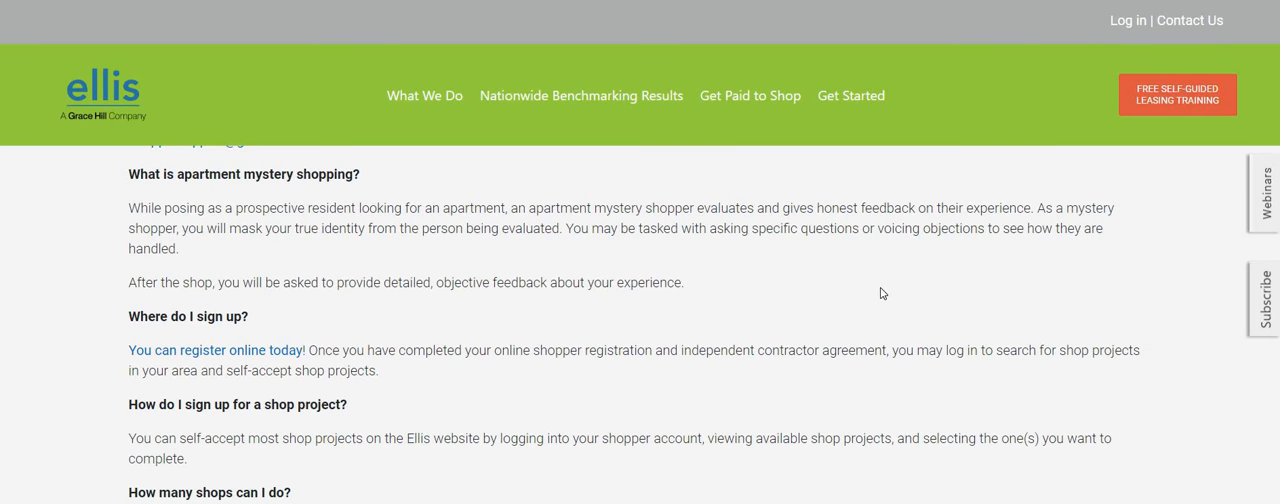
{"action": "scroll", "scroll_direction": "down", "scroll_amount": 3}
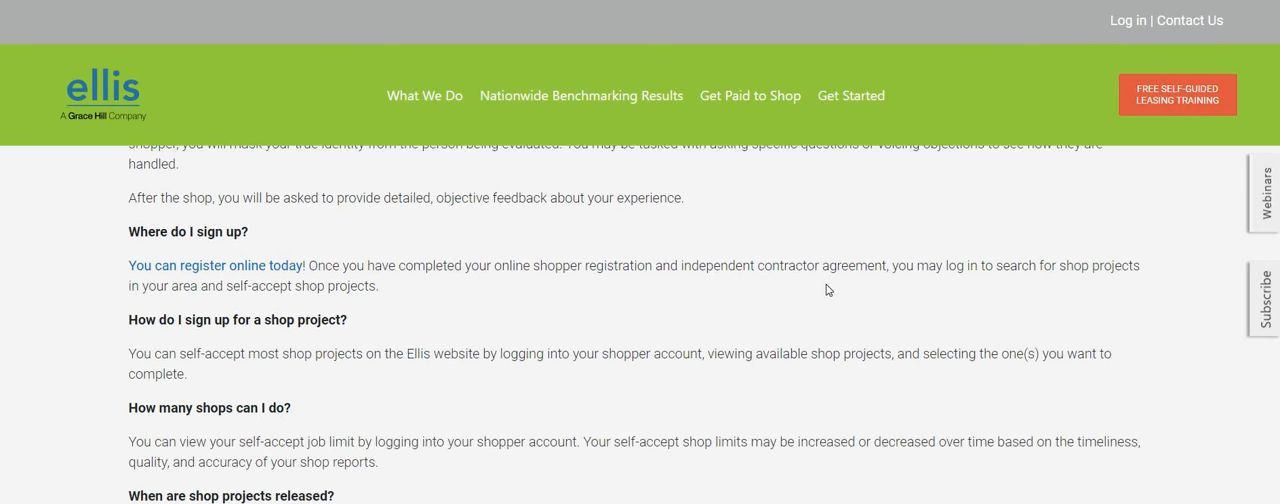
{"action": "mouse_move", "coordinate": [826, 306]}
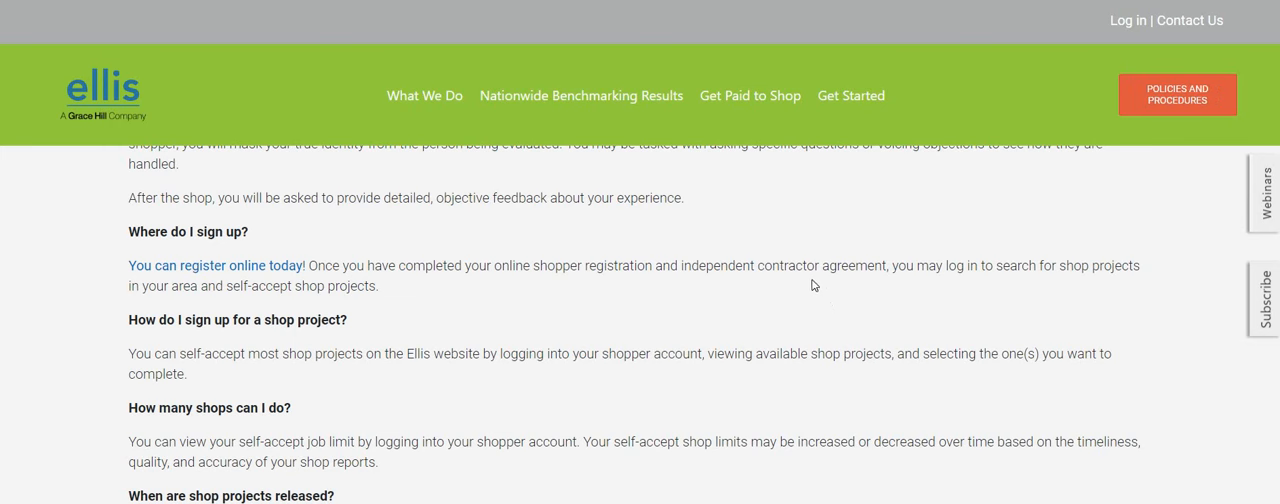
{"action": "mouse_move", "coordinate": [936, 288]}
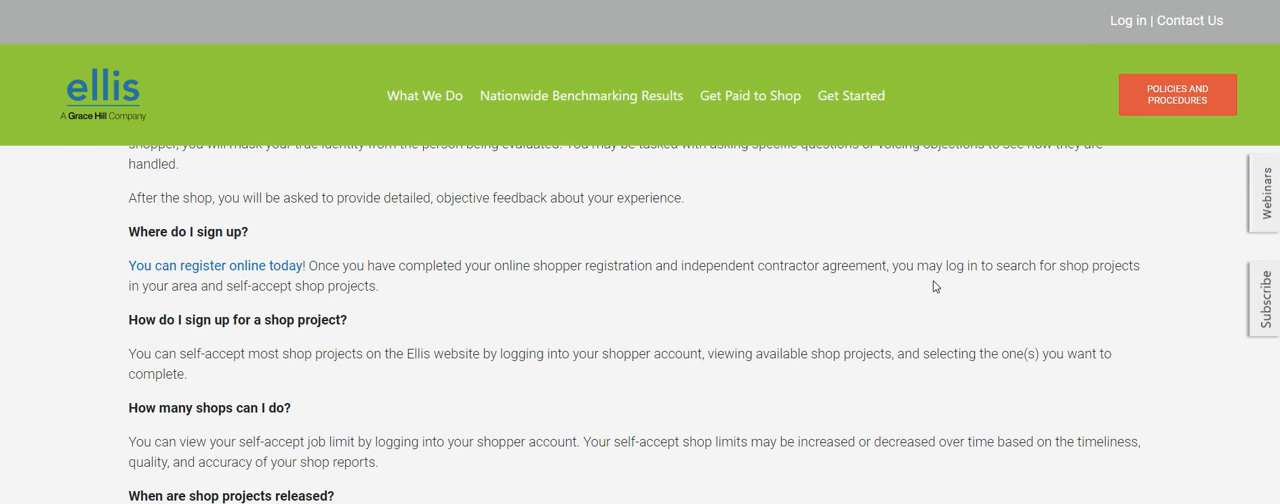
- Scroll back up to the top of the Get Paid To Shop page introduction
{"action": "scroll", "scroll_direction": "up", "scroll_amount": 3}
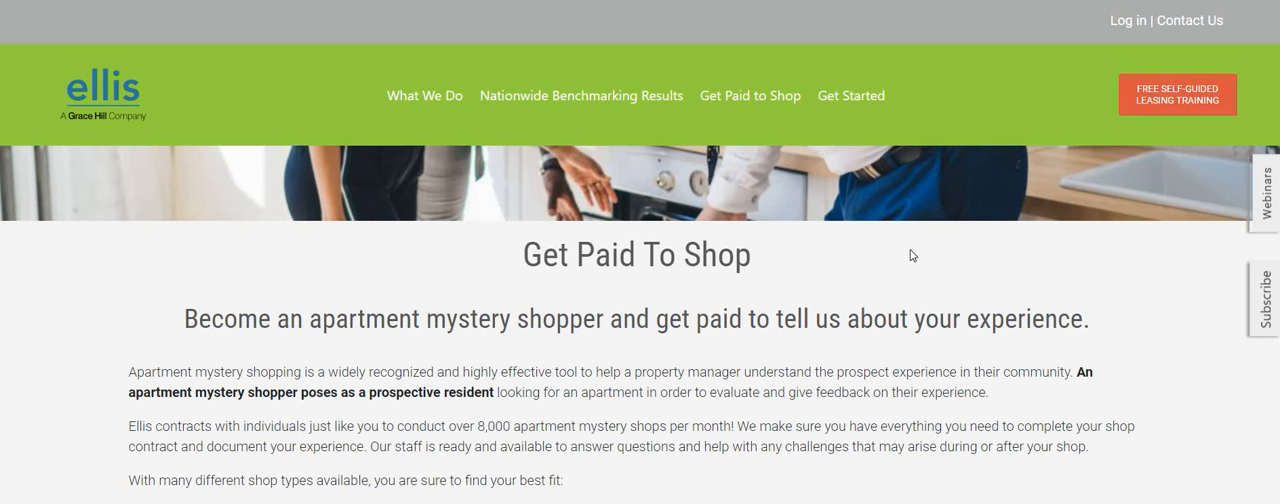
{"action": "mouse_move", "coordinate": [924, 252]}
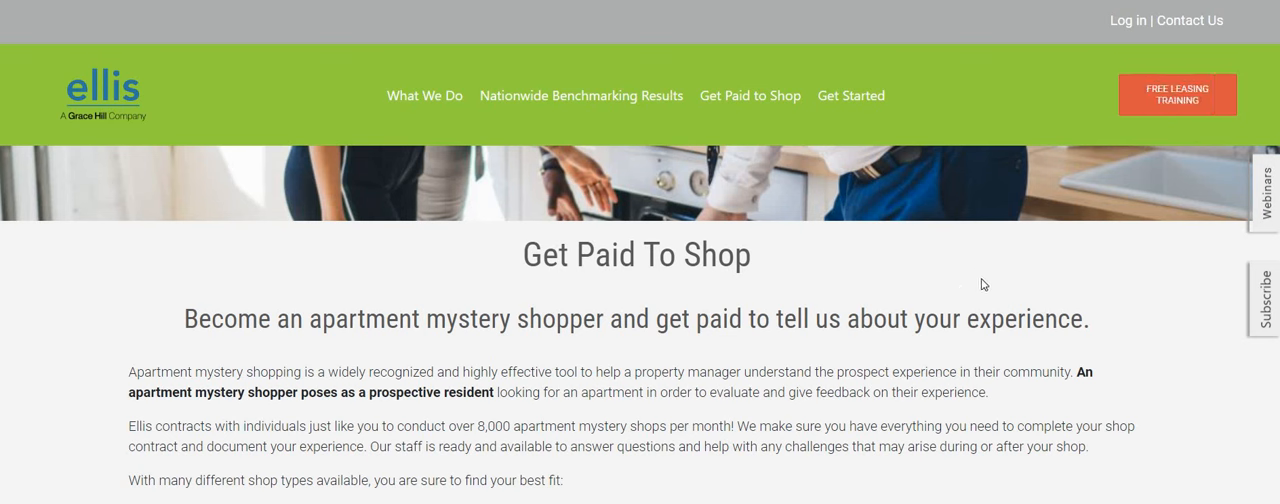
{"action": "mouse_move", "coordinate": [978, 272]}
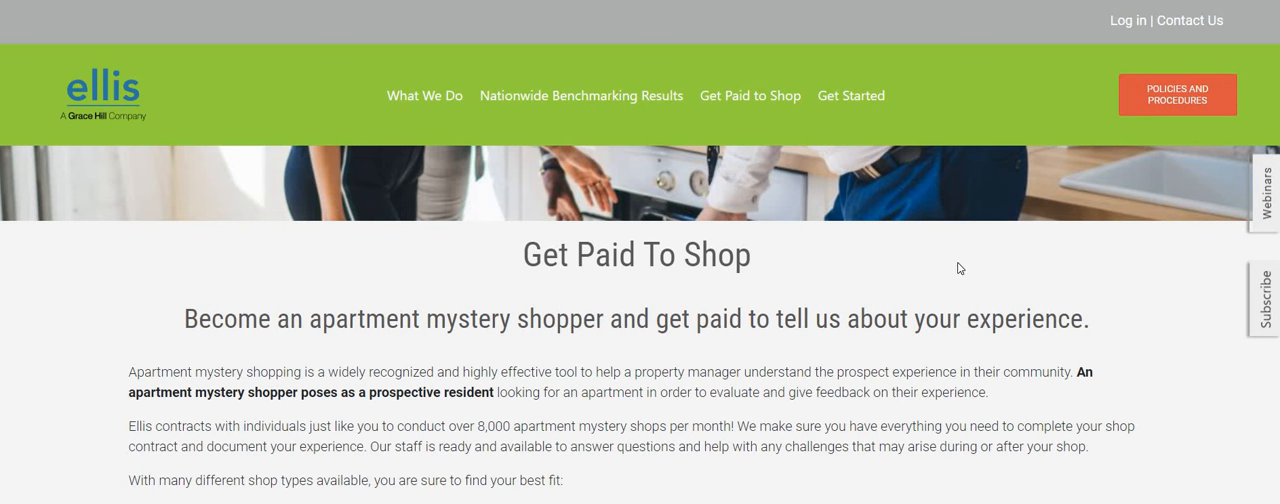
{"action": "mouse_move", "coordinate": [952, 260]}
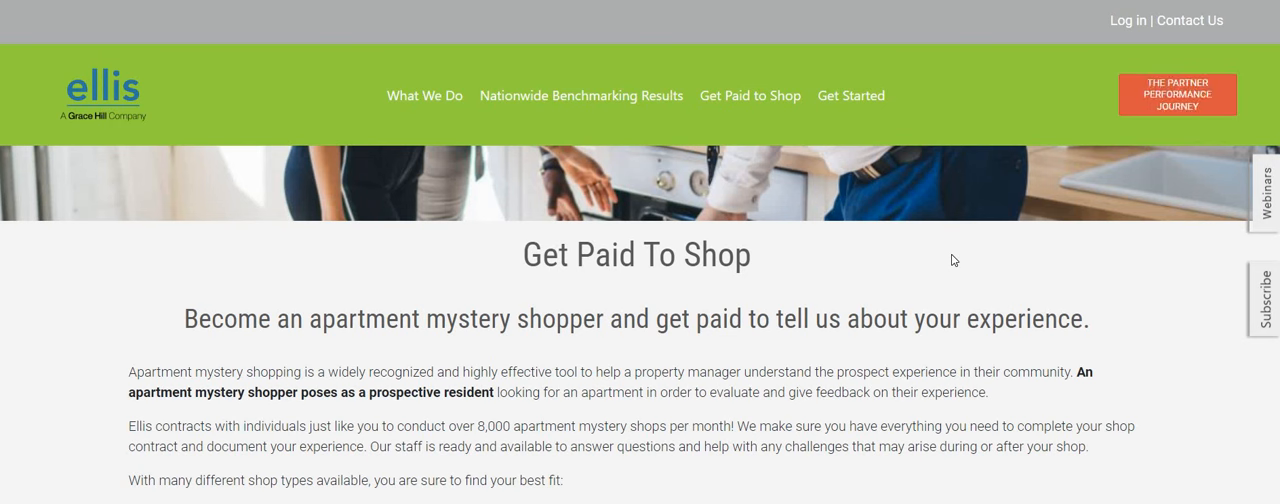
{"action": "mouse_move", "coordinate": [952, 256]}
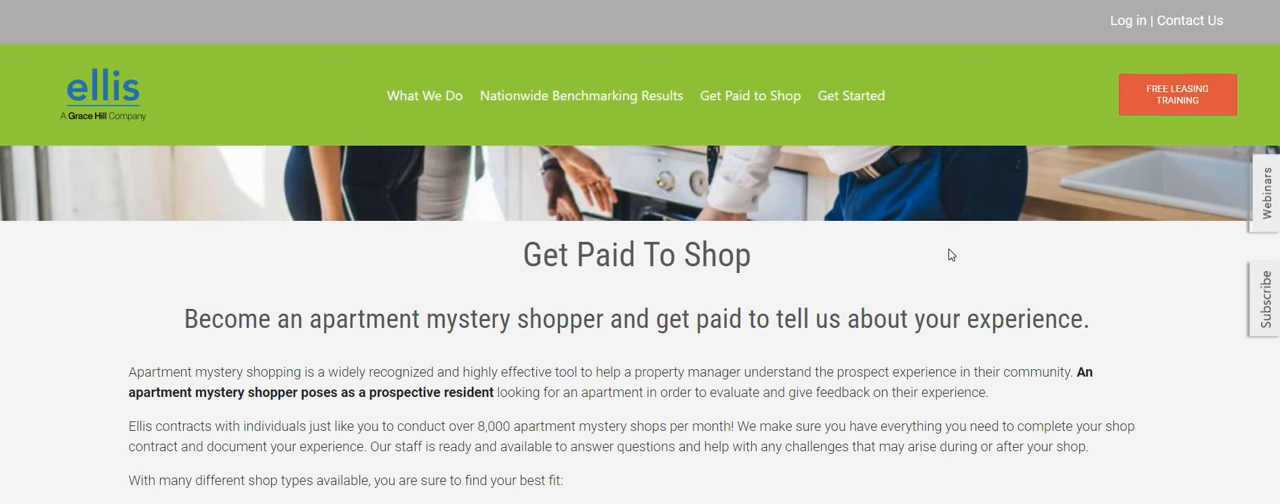
{"action": "mouse_move", "coordinate": [968, 200]}
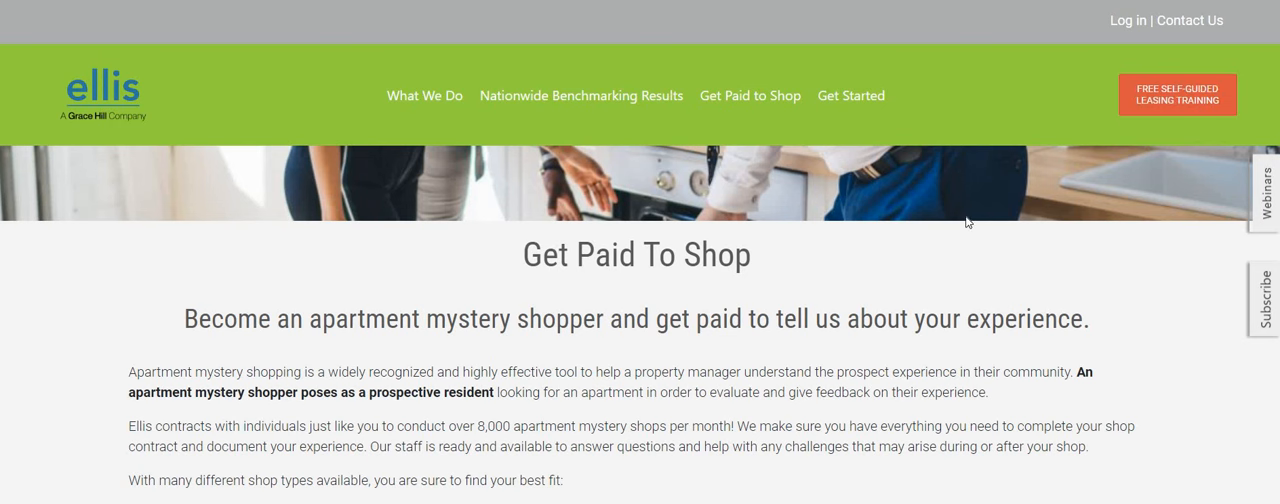
{"action": "mouse_move", "coordinate": [988, 250]}
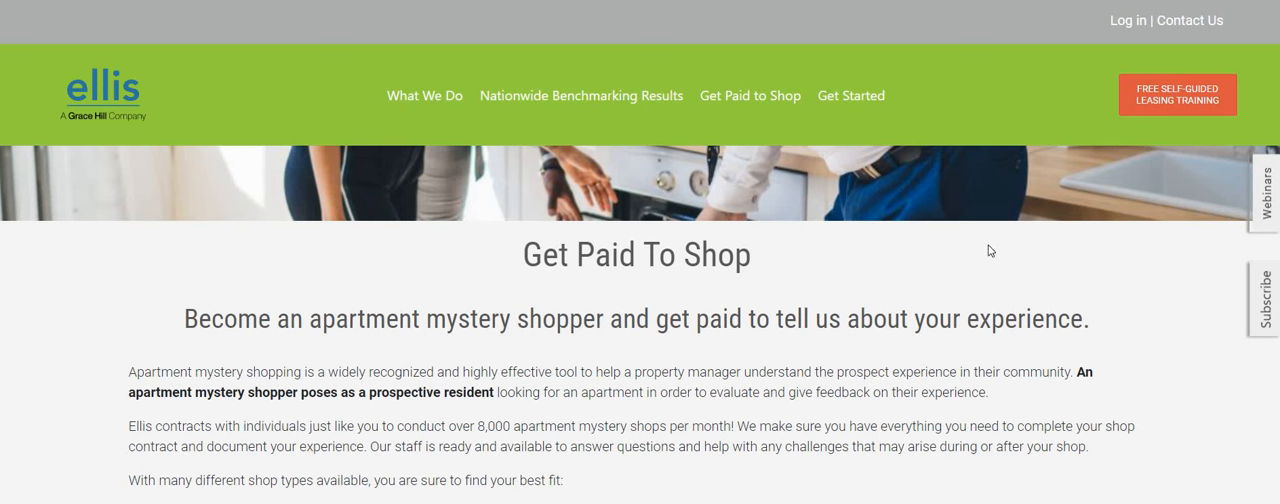
{"action": "mouse_move", "coordinate": [988, 244]}
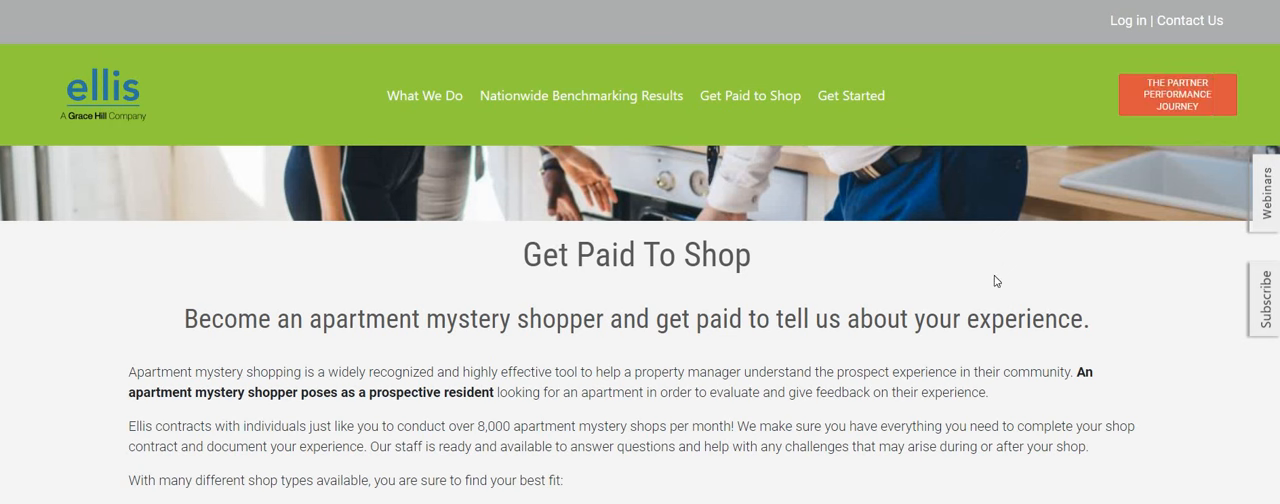
{"action": "mouse_move", "coordinate": [1002, 276]}
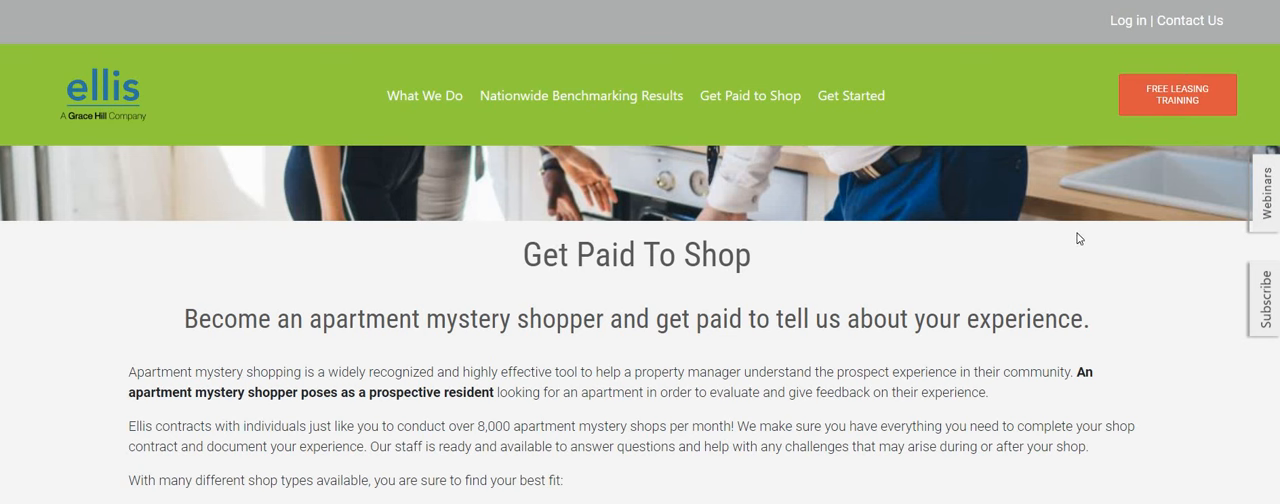
{"action": "mouse_move", "coordinate": [1016, 128]}
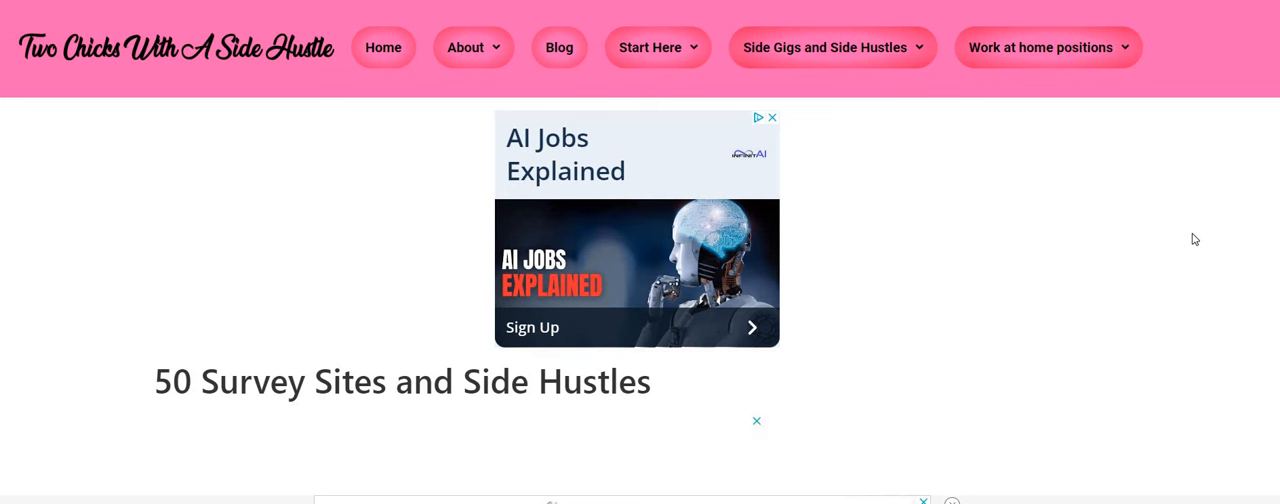
{"action": "mouse_move", "coordinate": [1172, 232]}
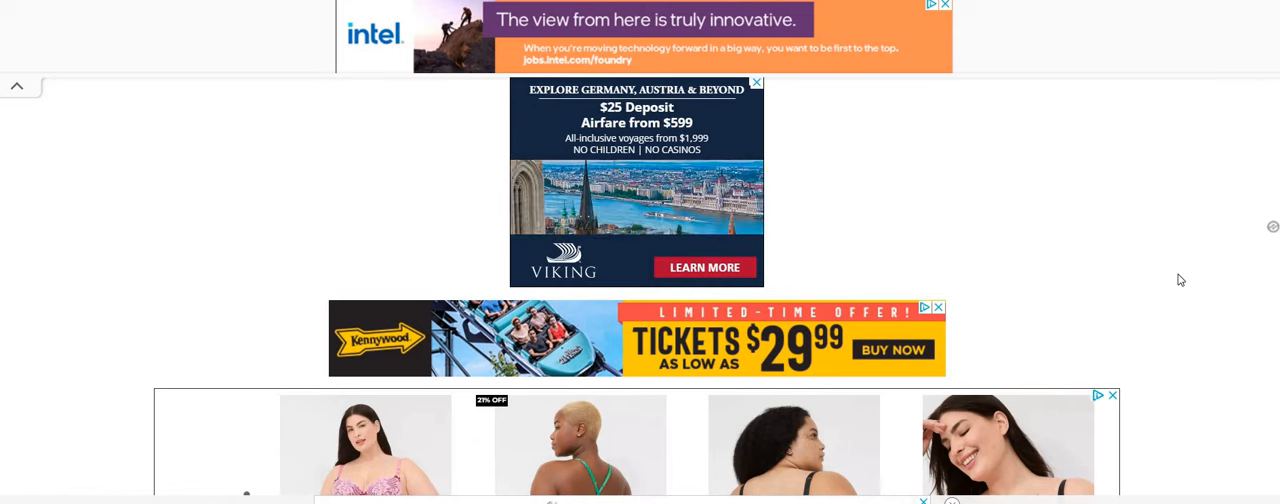
- Scroll below the ads to the numbered list from Prime Opinion down to 14, US Opinion Poll
{"action": "scroll", "scroll_direction": "down", "scroll_amount": 3}
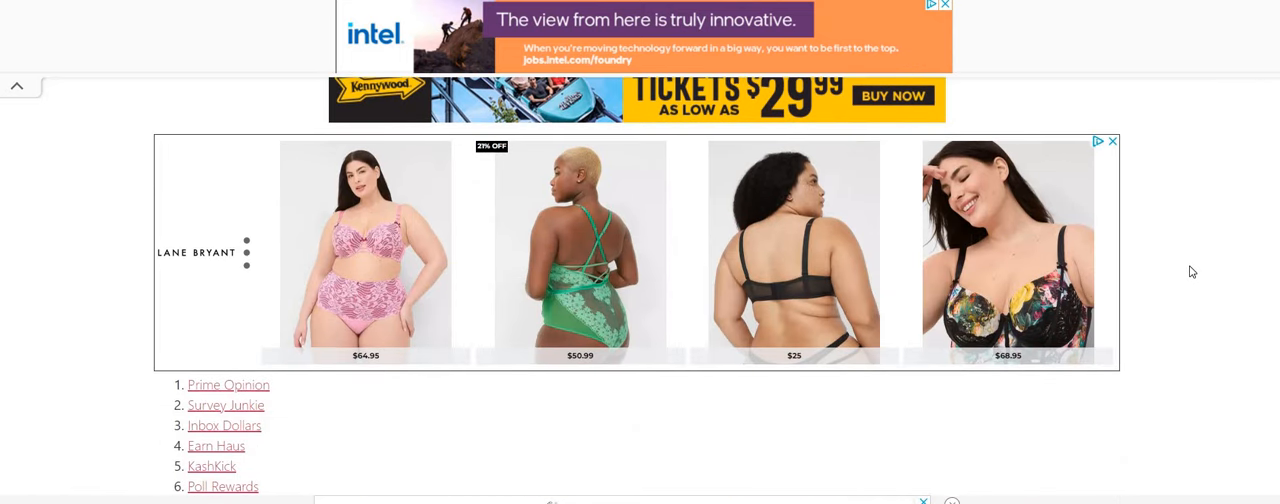
{"action": "scroll", "scroll_direction": "down", "scroll_amount": 3}
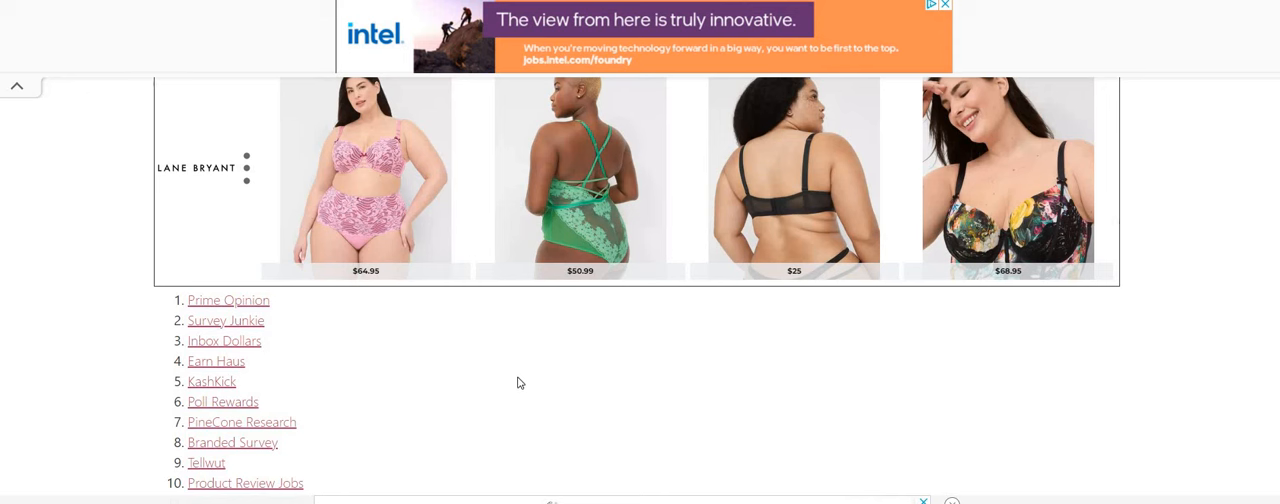
{"action": "mouse_move", "coordinate": [570, 370]}
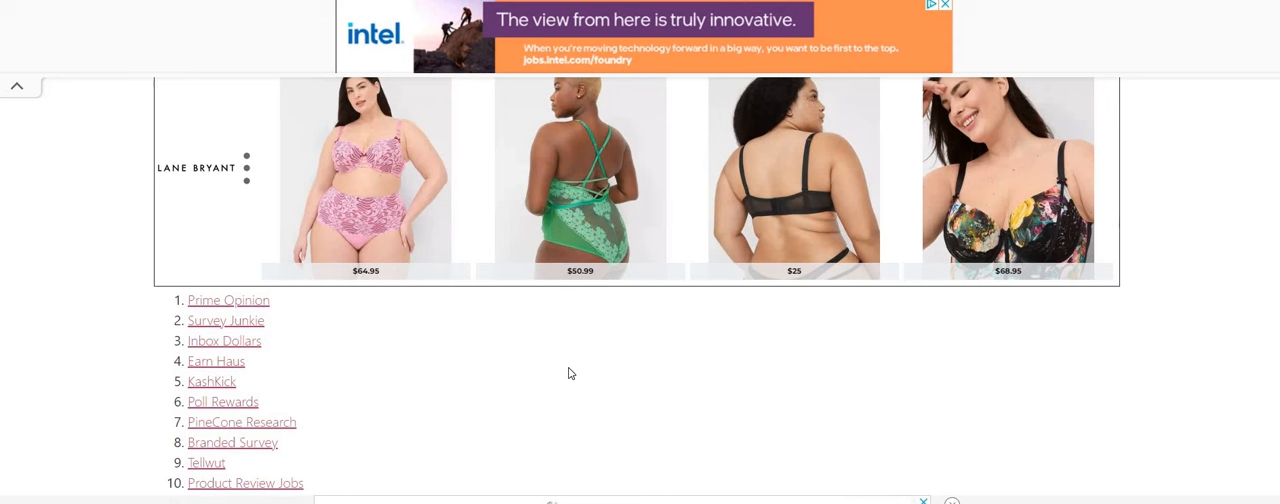
{"action": "mouse_move", "coordinate": [576, 372]}
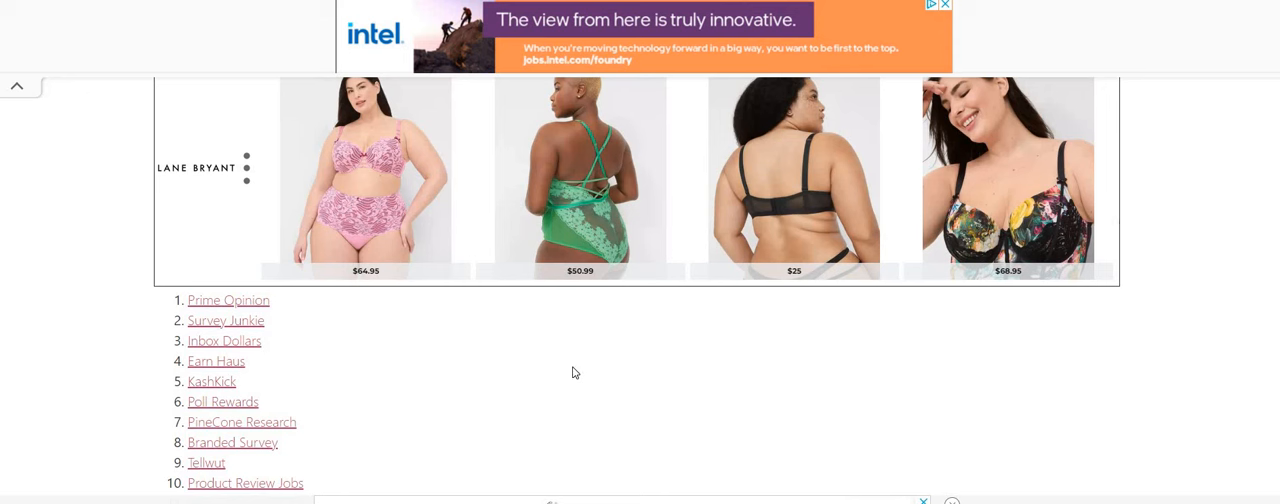
{"action": "mouse_move", "coordinate": [876, 348]}
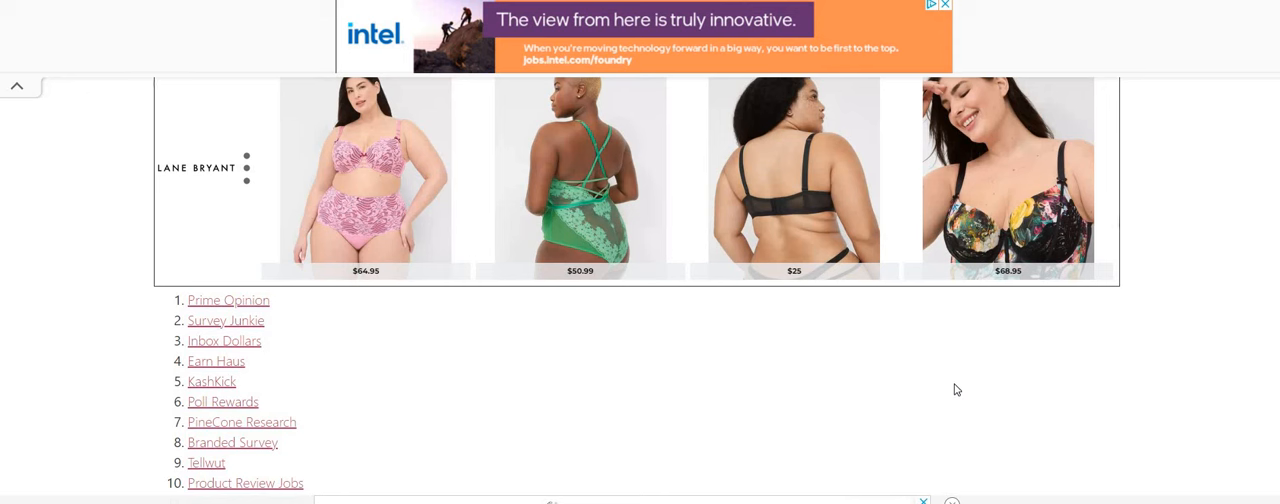
{"action": "mouse_move", "coordinate": [952, 384]}
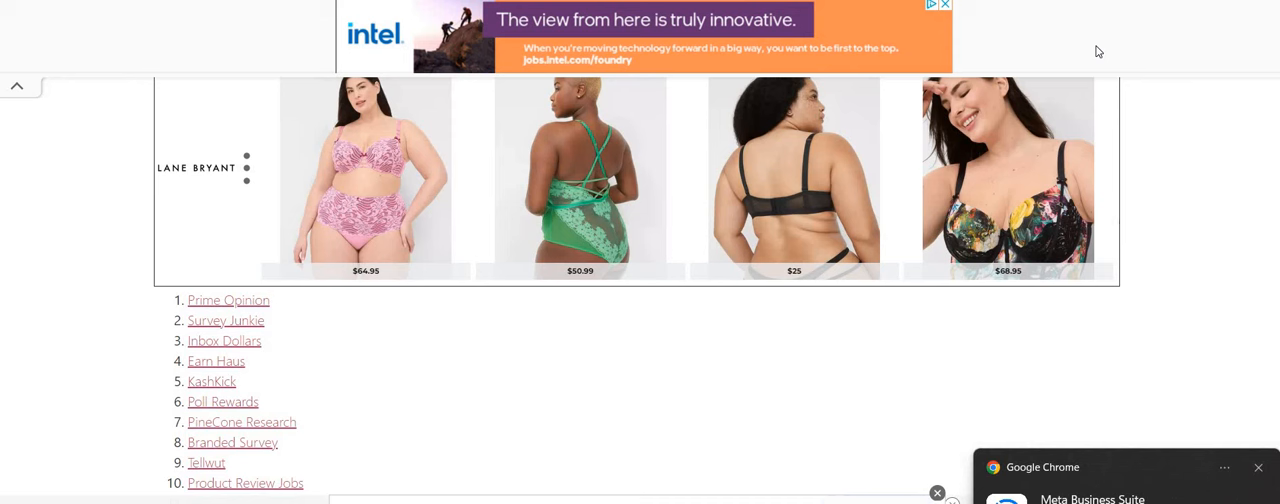
{"action": "mouse_move", "coordinate": [1258, 492]}
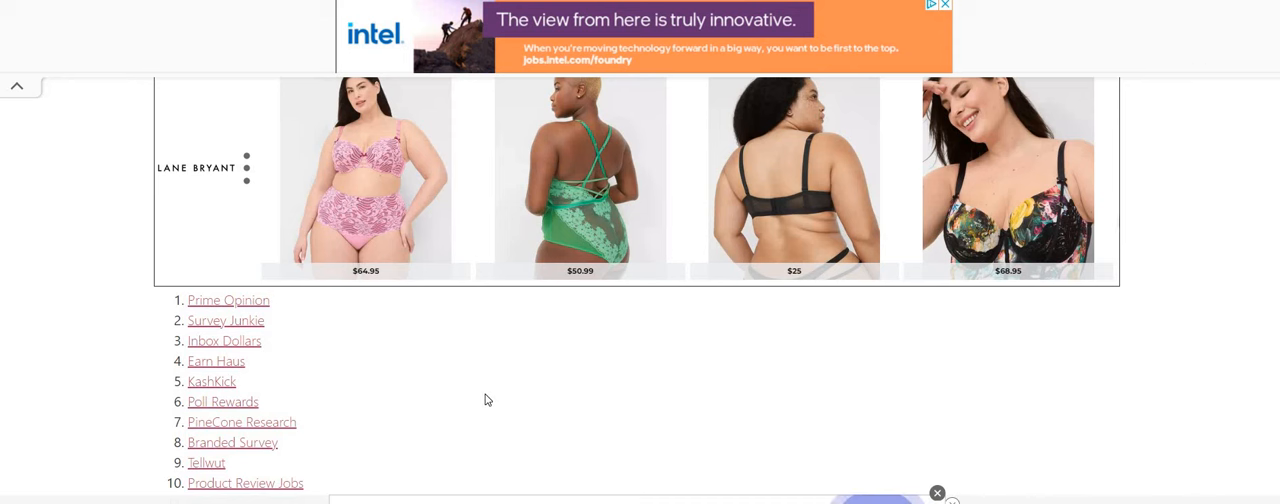
{"action": "scroll", "scroll_direction": "down", "scroll_amount": 3}
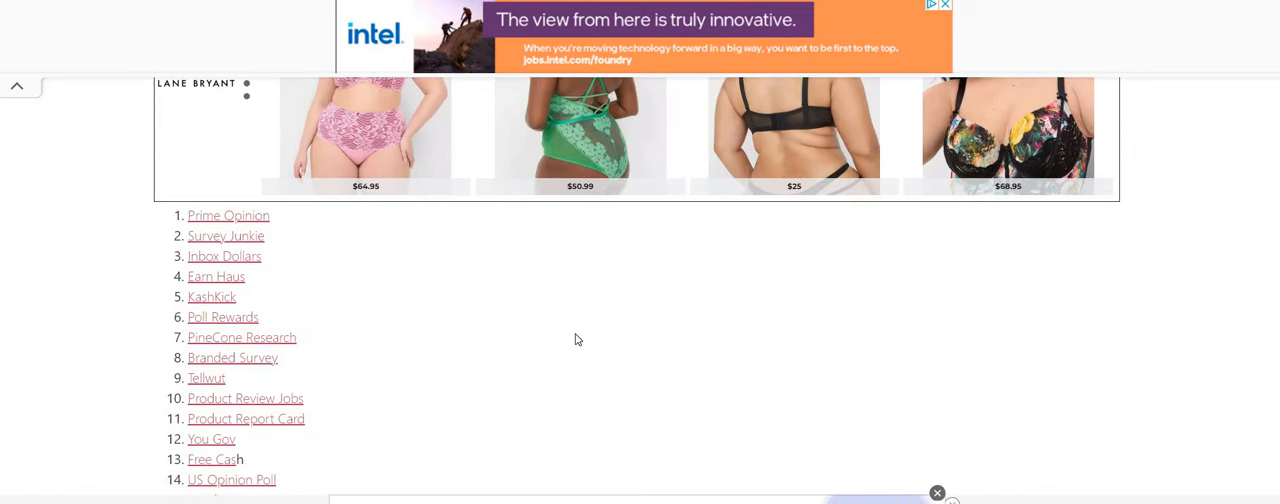
- Scroll further to reveal Prolific, Cloud Research, User Interviews and Respondent
{"action": "scroll", "scroll_direction": "down", "scroll_amount": 3}
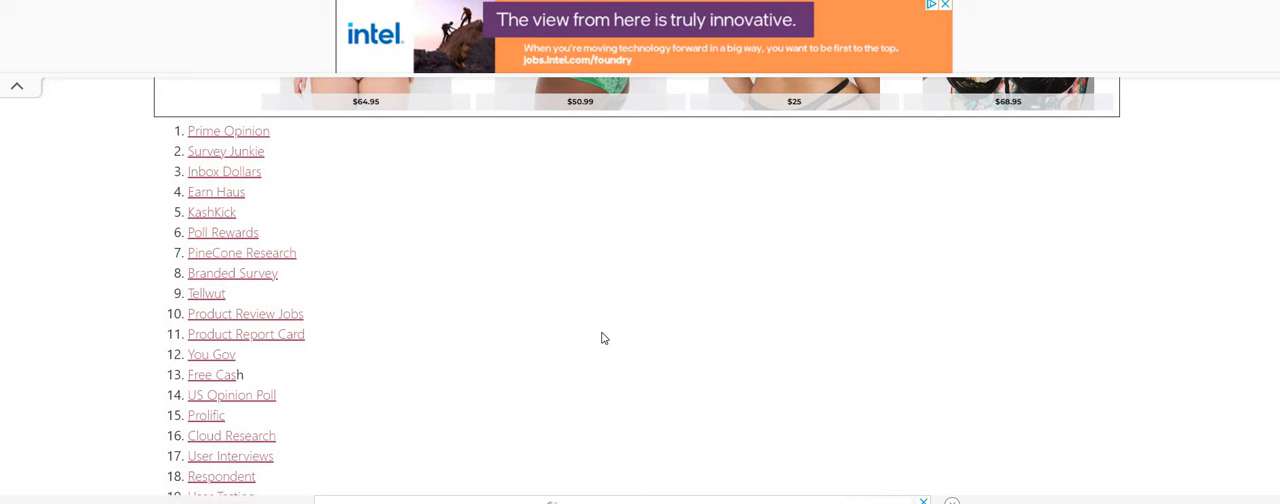
{"action": "mouse_move", "coordinate": [630, 328]}
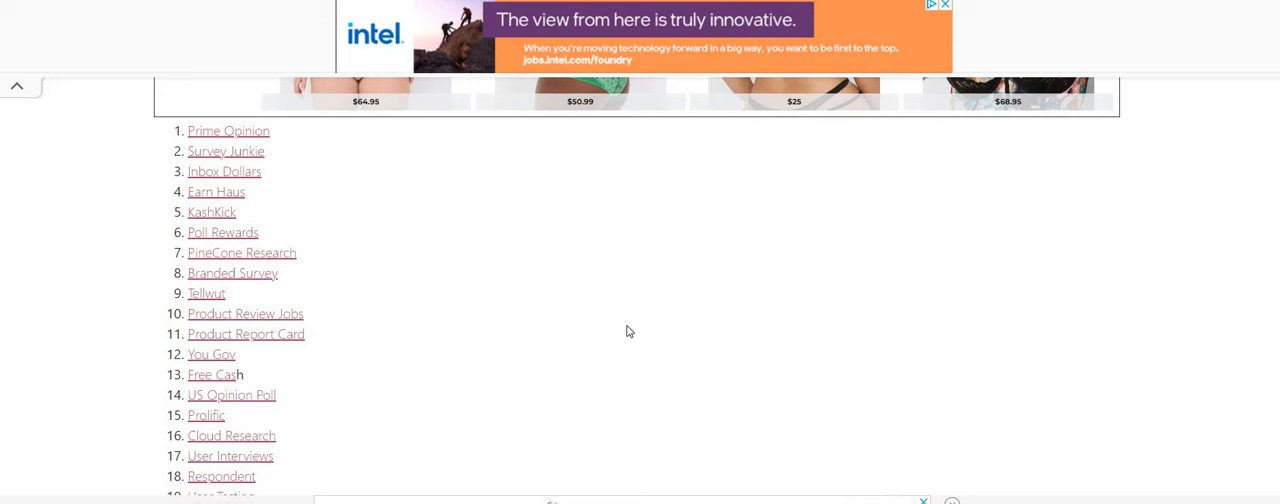
{"action": "mouse_move", "coordinate": [620, 320]}
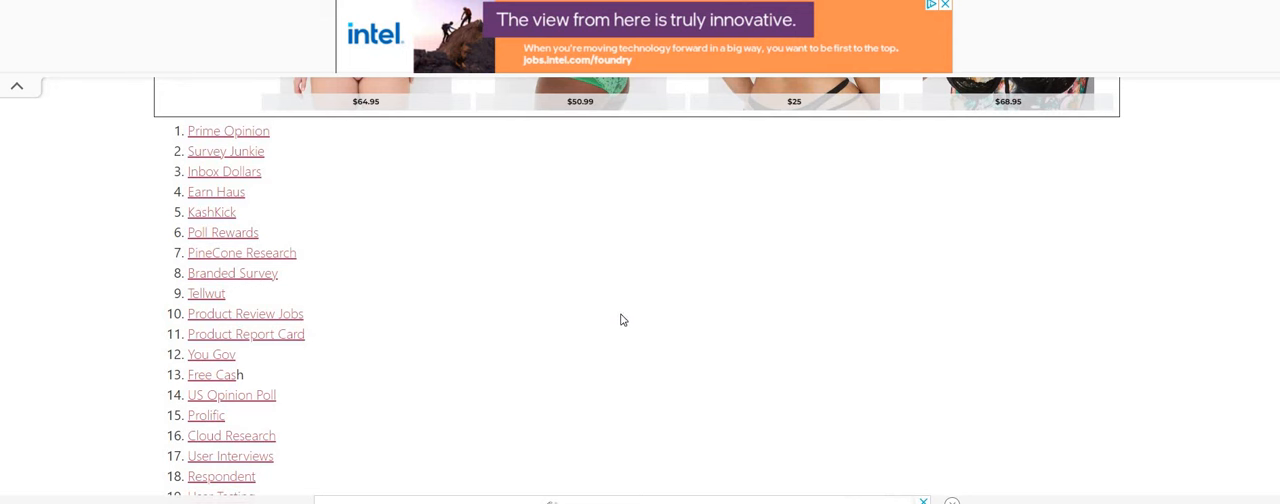
{"action": "mouse_move", "coordinate": [688, 296]}
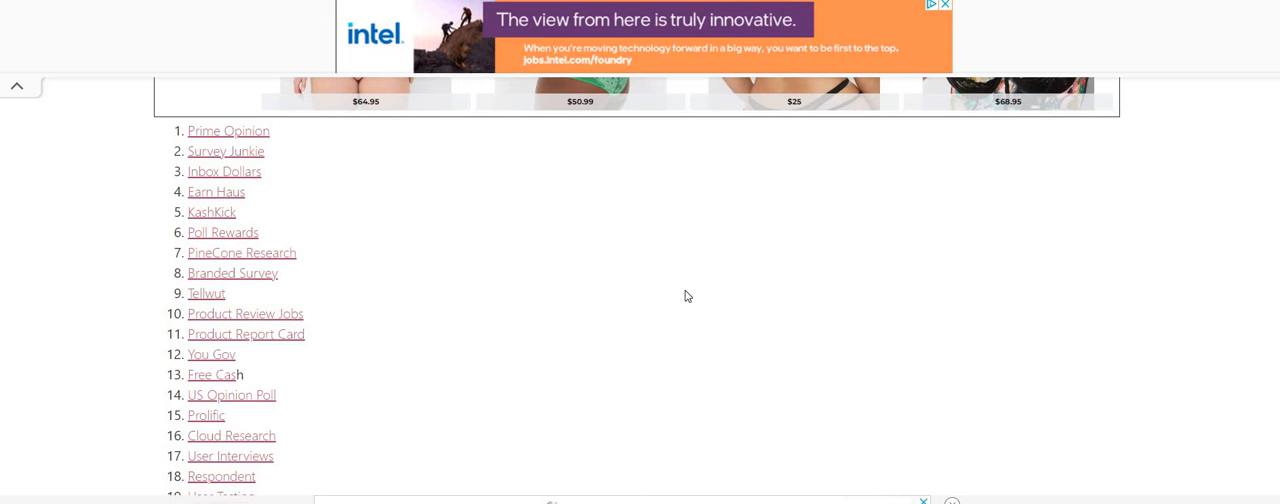
{"action": "mouse_move", "coordinate": [688, 298]}
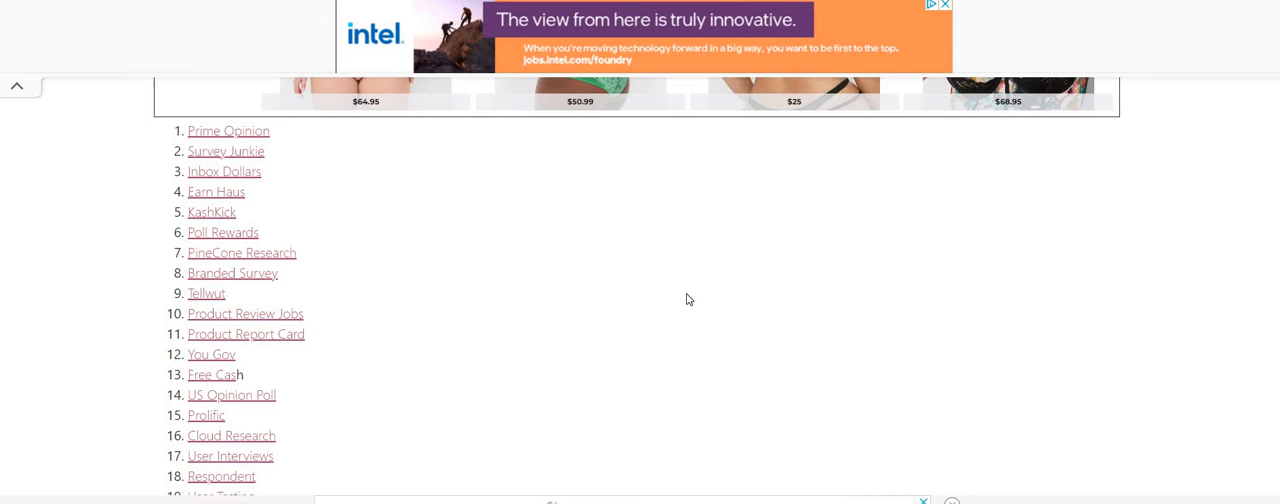
{"action": "mouse_move", "coordinate": [688, 304]}
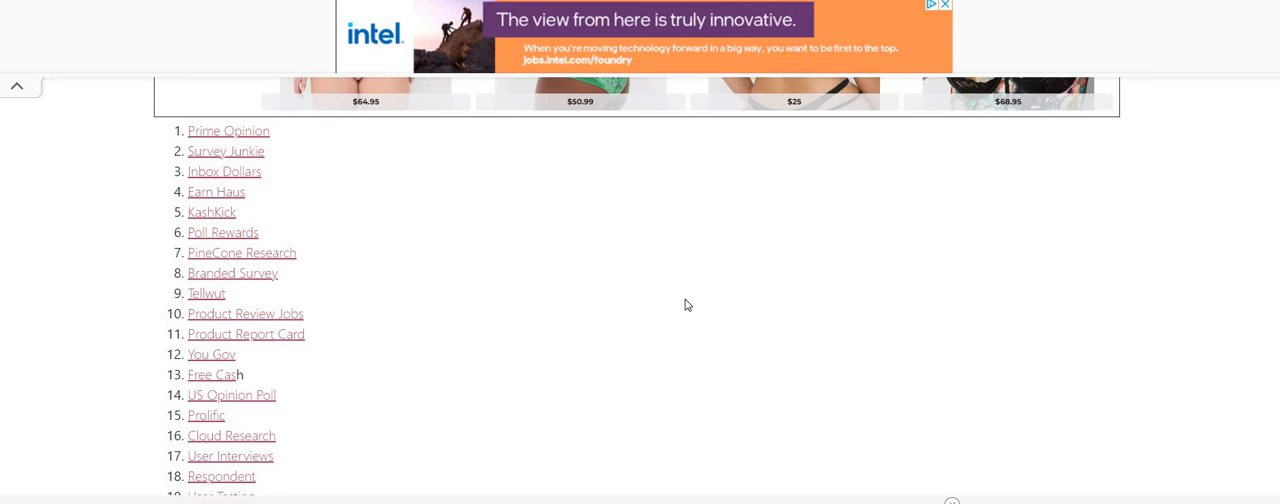
- Scroll down past the Ipsos iSay Panel entries to FreeCash CA, FreeCash UK and OneMeasure Perks near entry 30
{"action": "scroll", "scroll_direction": "down", "scroll_amount": 3}
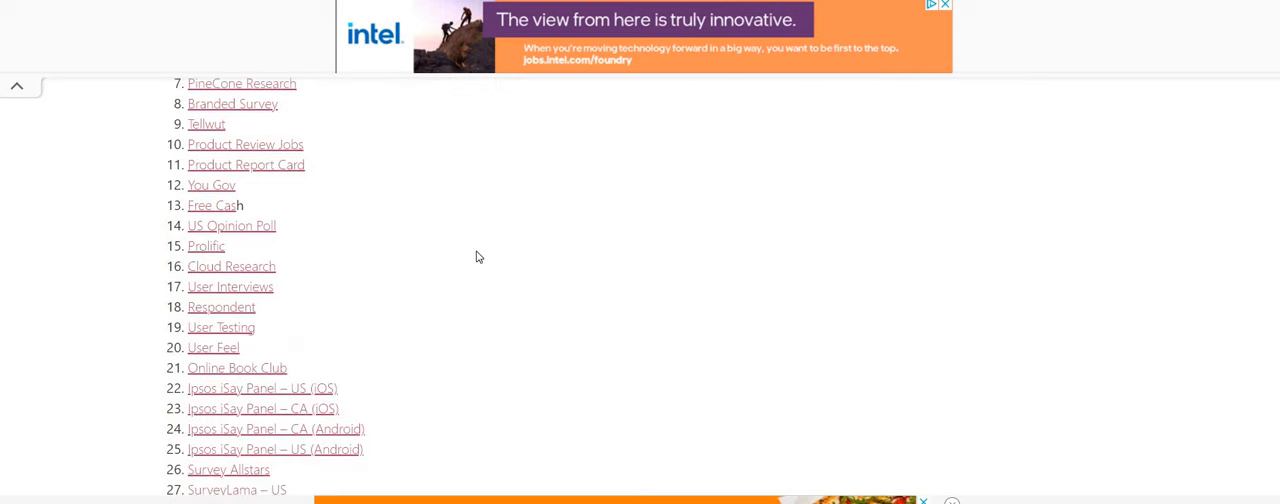
{"action": "mouse_move", "coordinate": [504, 248]}
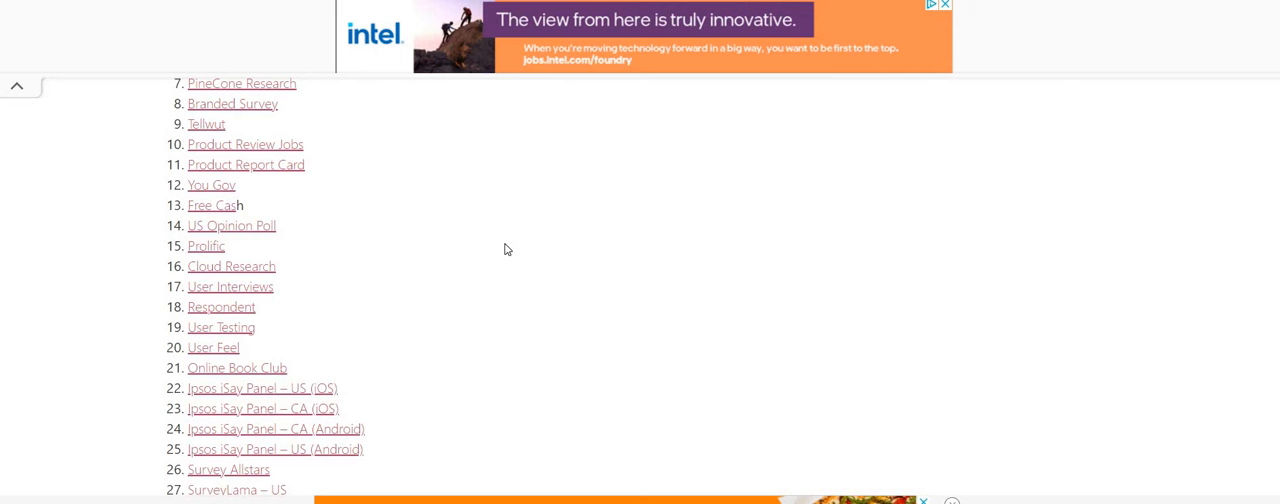
{"action": "scroll", "scroll_direction": "down", "scroll_amount": 3}
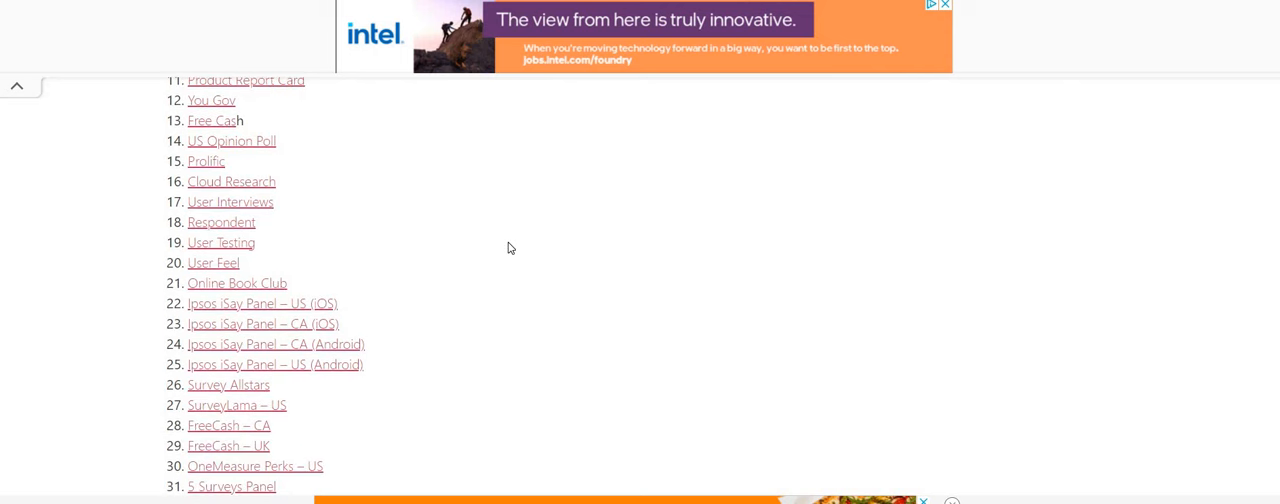
{"action": "scroll", "scroll_direction": "down", "scroll_amount": 3}
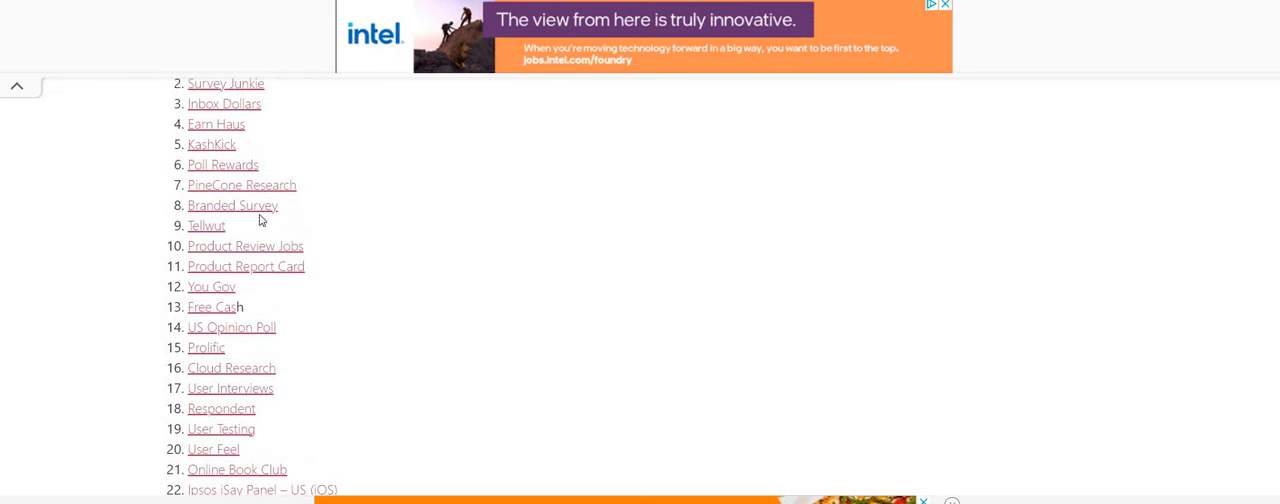
{"action": "mouse_move", "coordinate": [510, 234]}
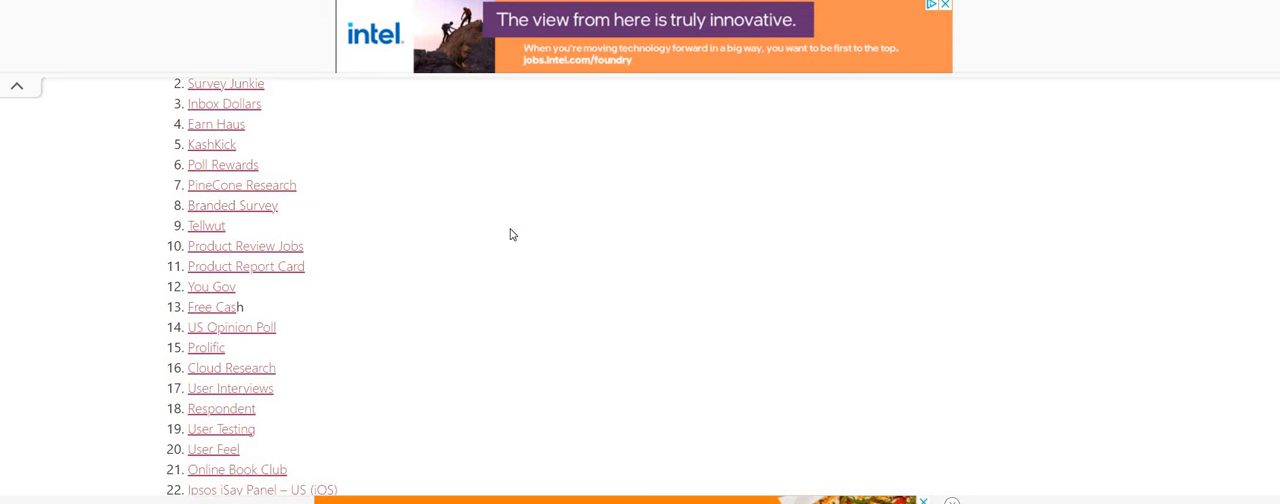
{"action": "mouse_move", "coordinate": [462, 292]}
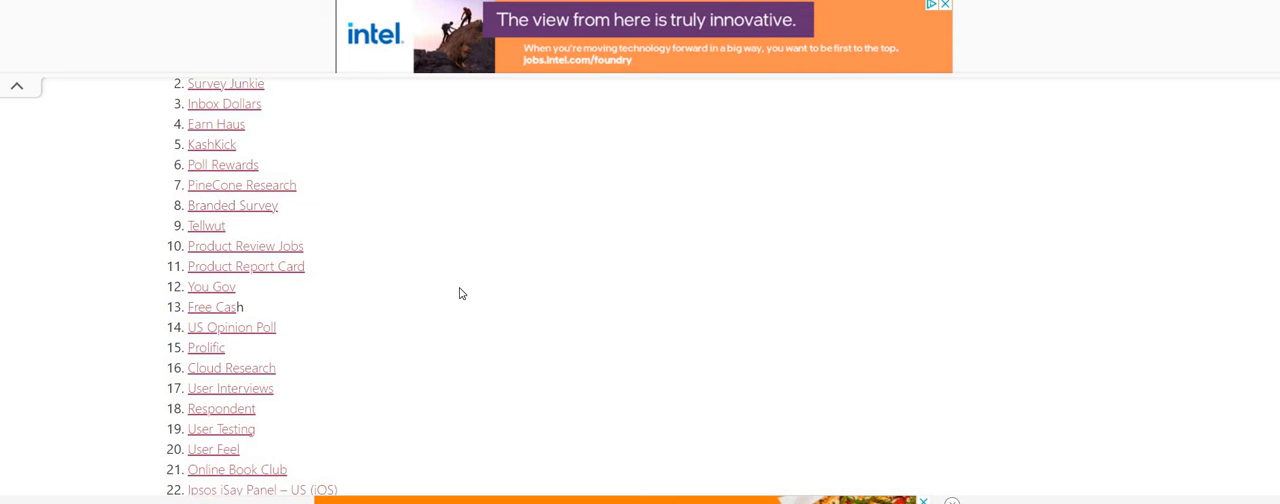
{"action": "scroll", "scroll_direction": "down", "scroll_amount": 3}
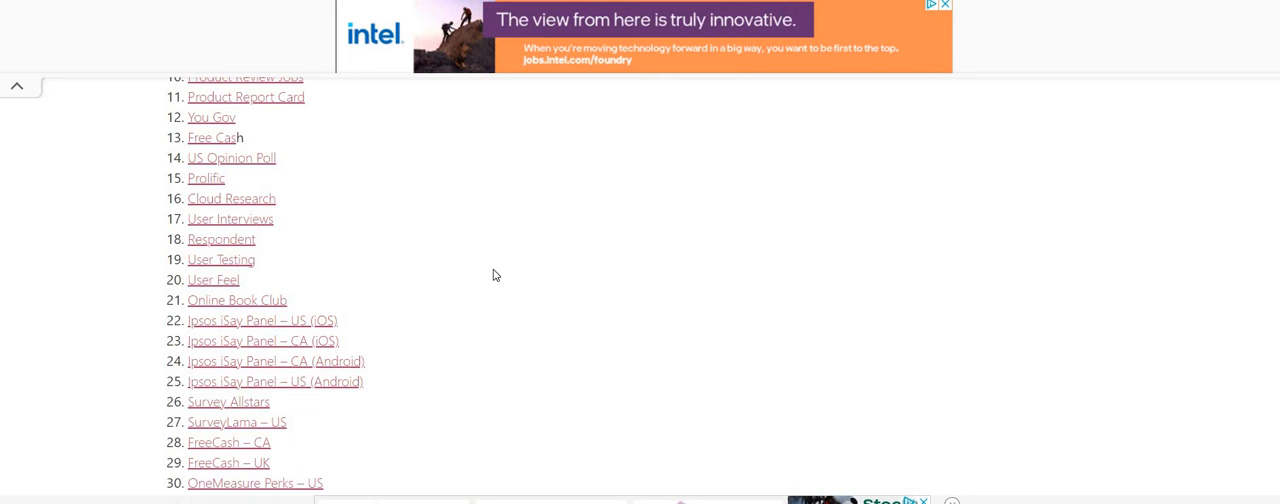
{"action": "mouse_move", "coordinate": [488, 266]}
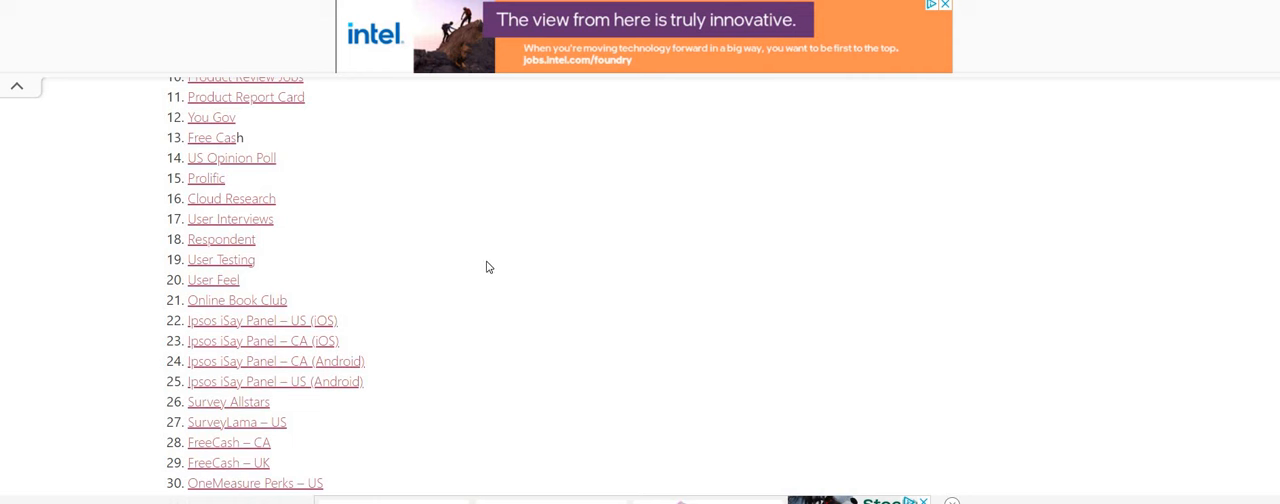